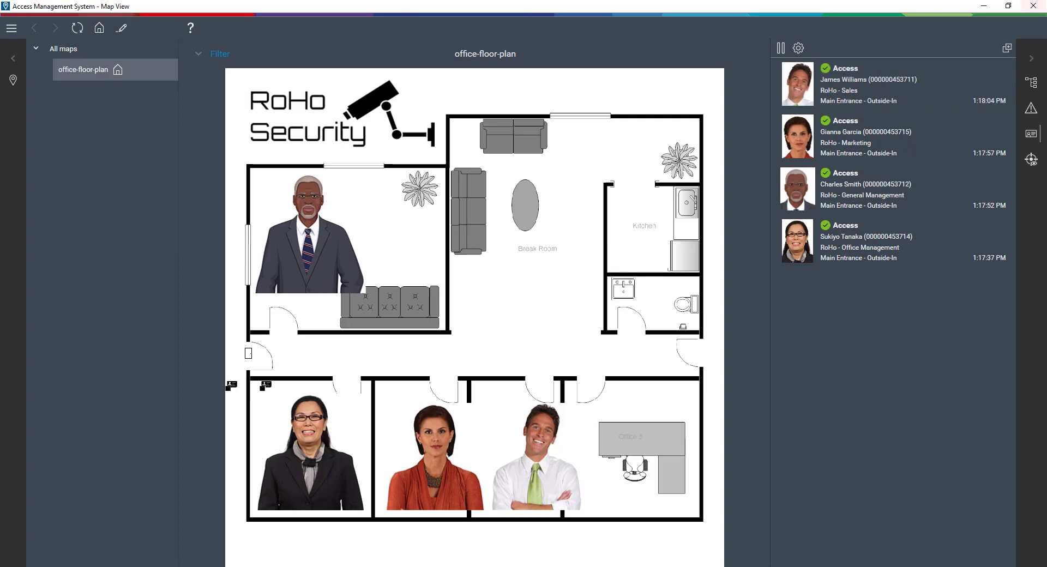
mouse_move(856, 490)
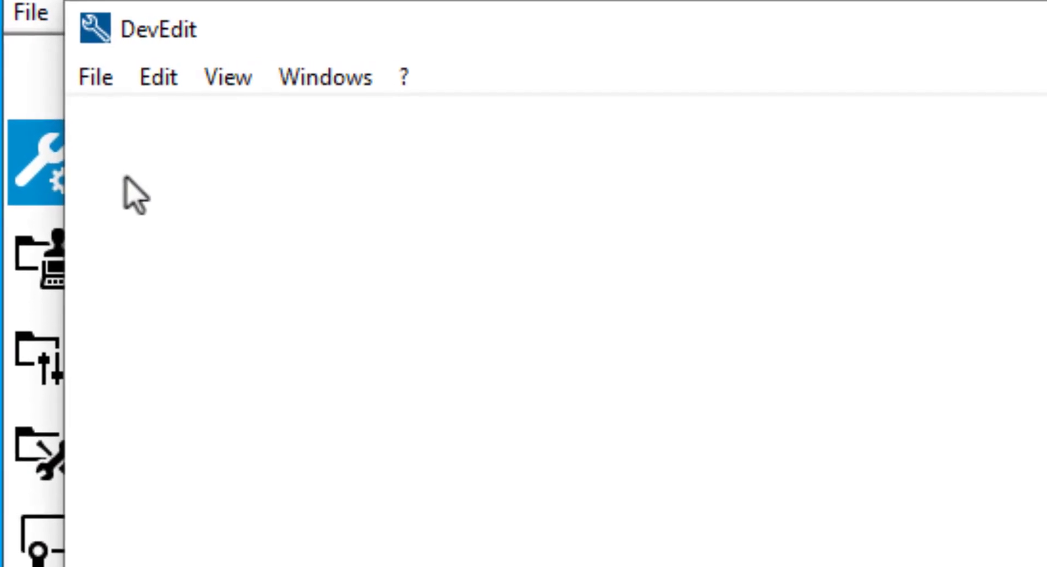
Step: In the system configuration, expand the DMS server tree down to the AMC 4-R4-1 controller
left_click(37, 161)
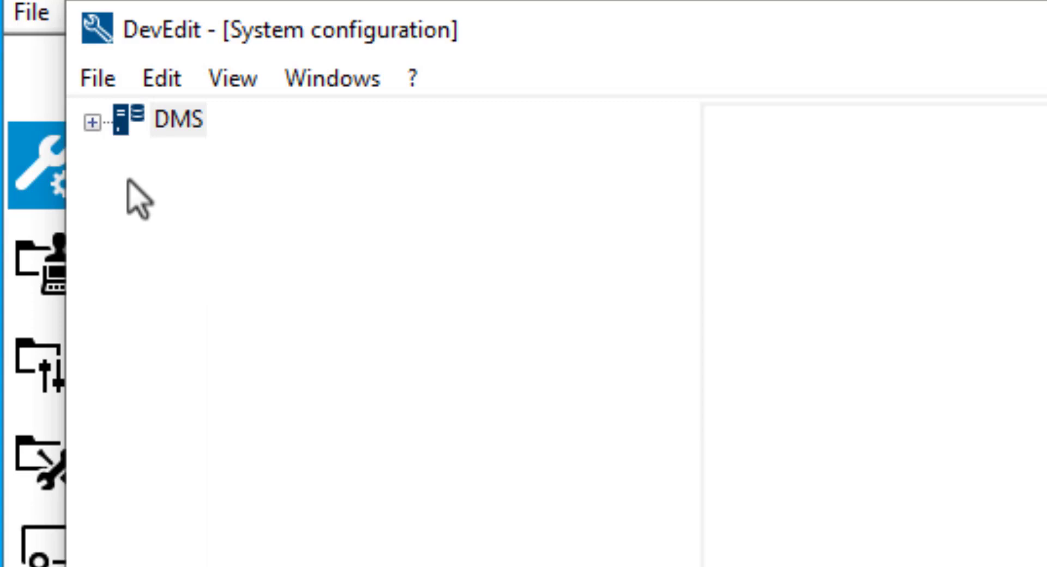
left_click(176, 120)
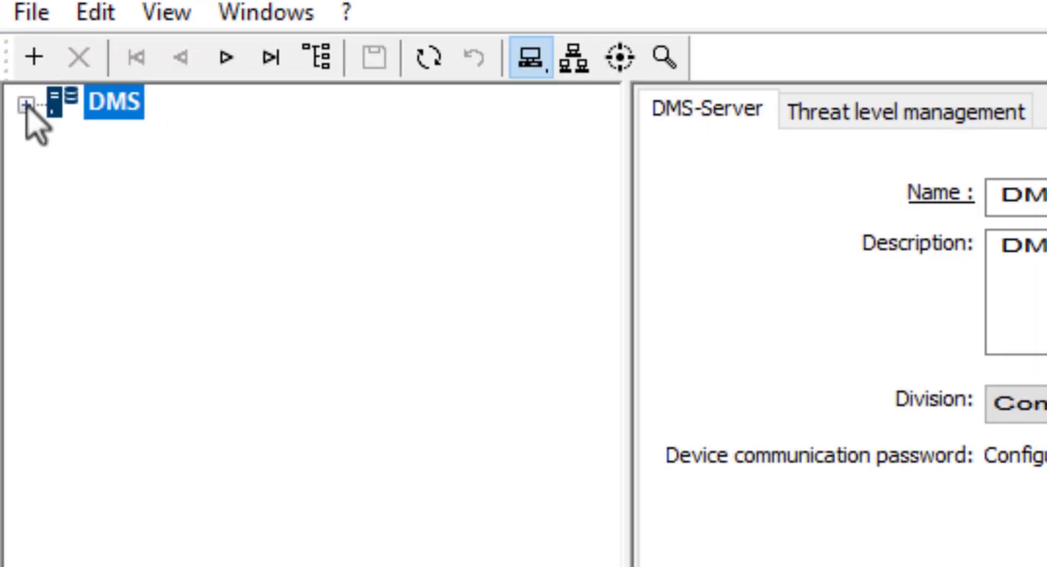
left_click(25, 103)
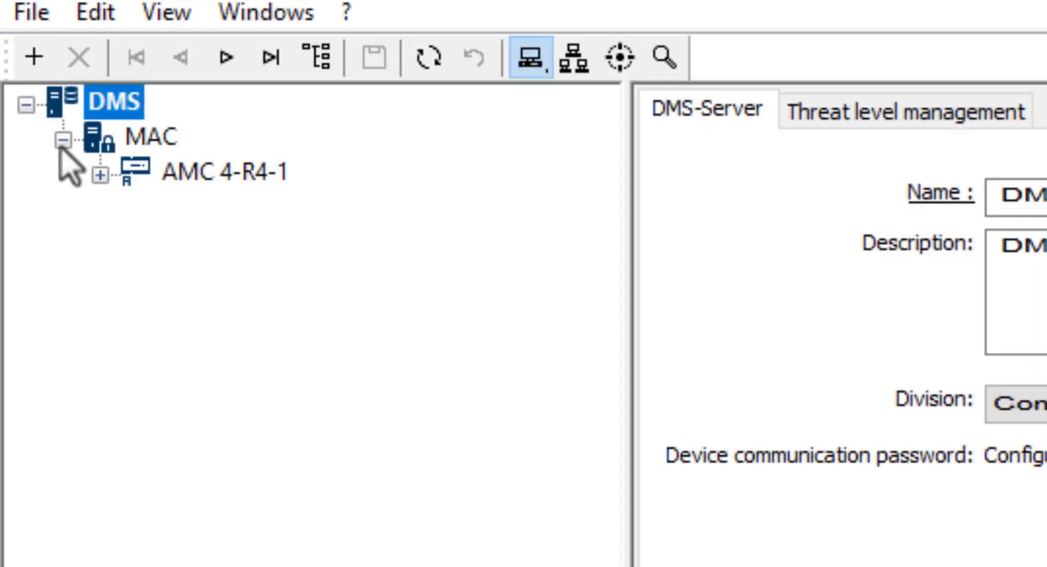
left_click(102, 170)
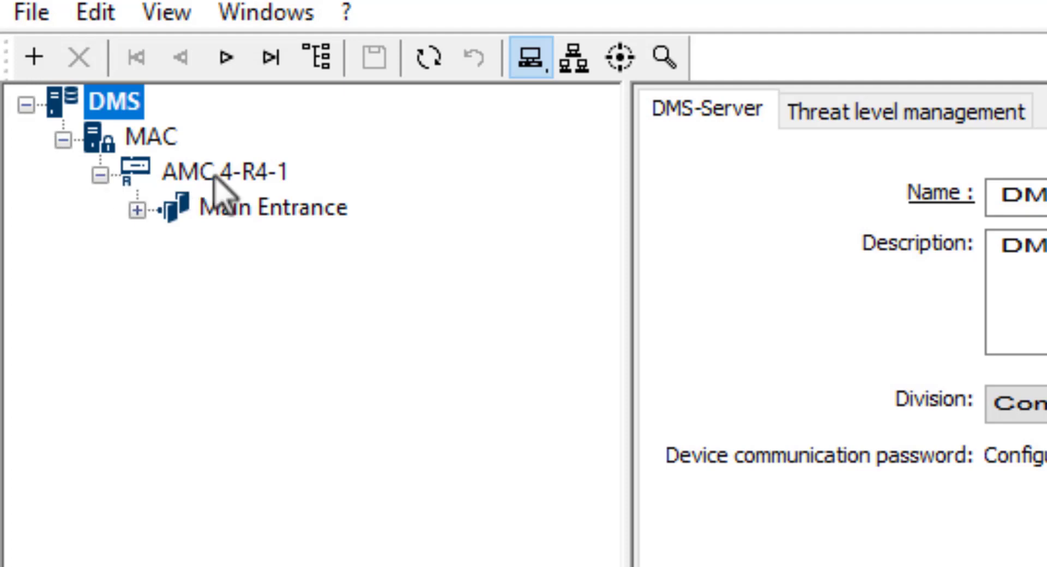
left_click(223, 171)
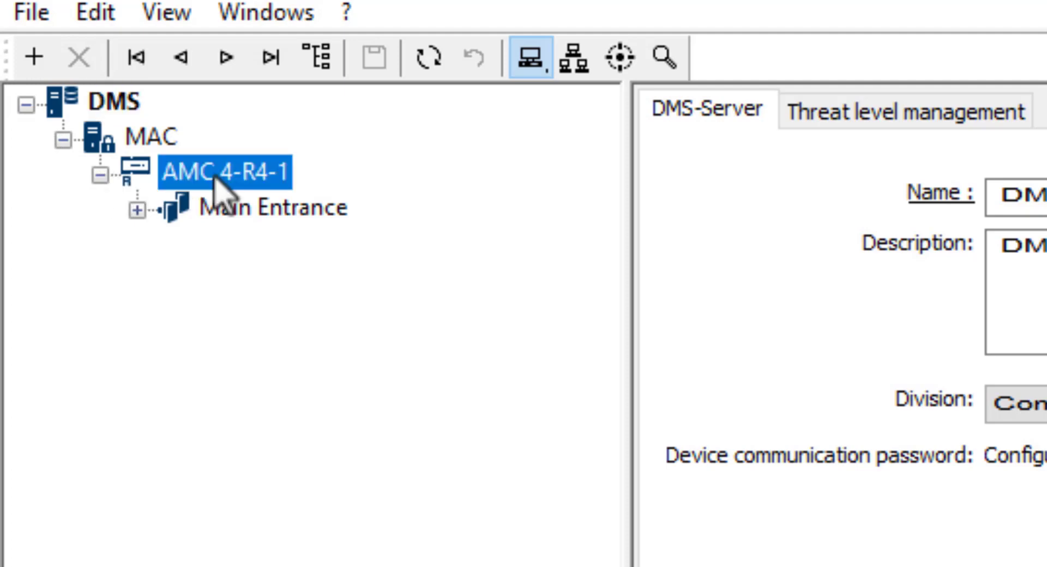
Step: Start a new entrance under the AMC 4-R4-1 controller from its context actions
right_click(220, 172)
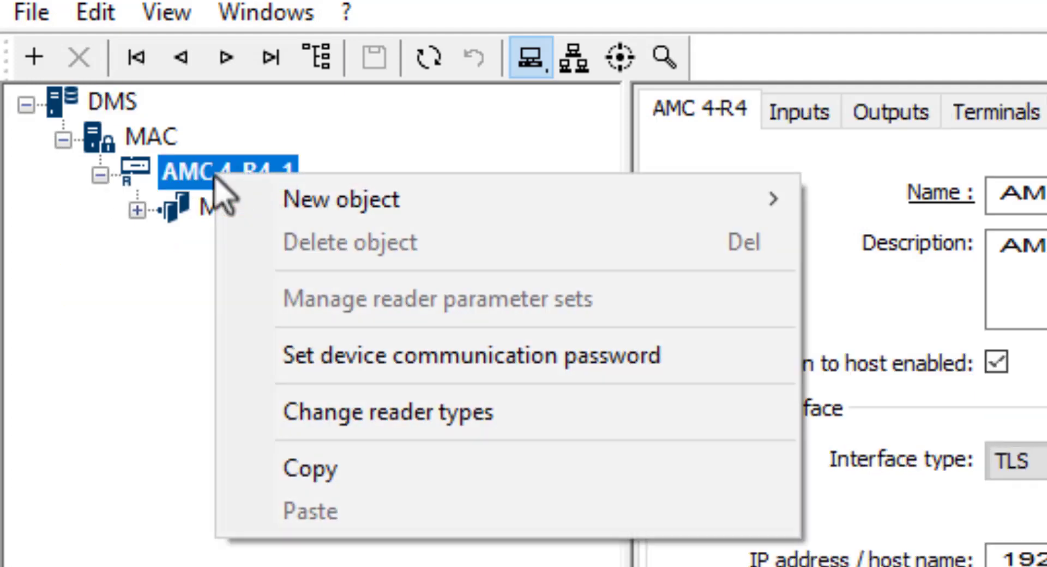
mouse_move(340, 199)
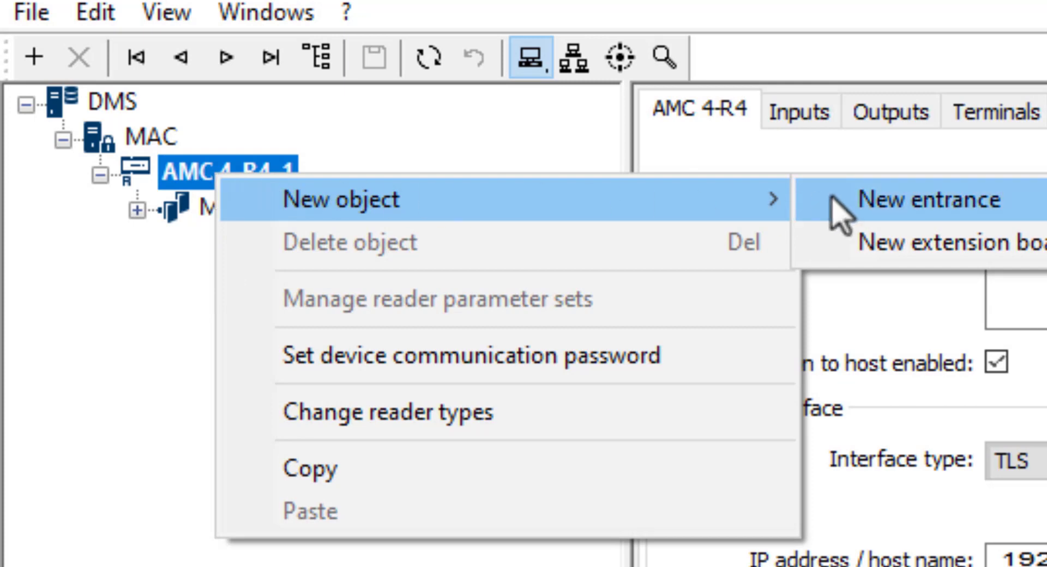
left_click(927, 199)
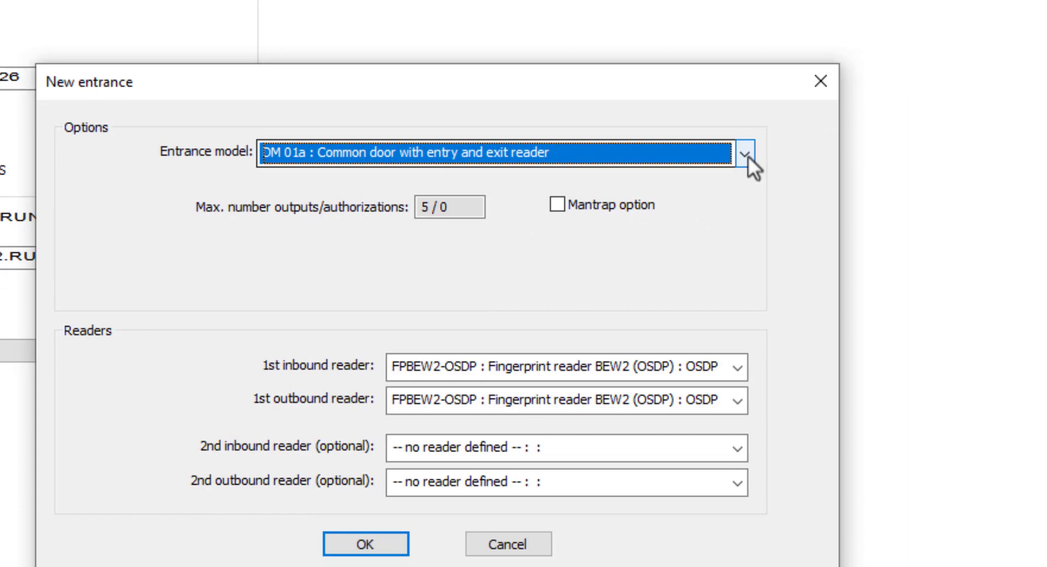
Step: Create a DIP/DOP 15 digital contacts entrance with 1 input and 1 output
left_click(740, 156)
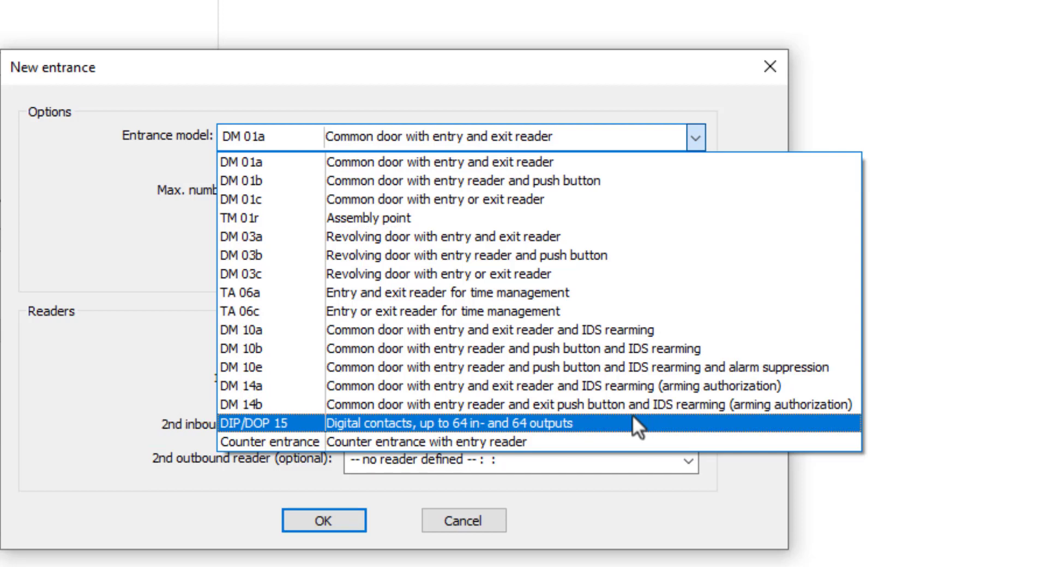
left_click(441, 422)
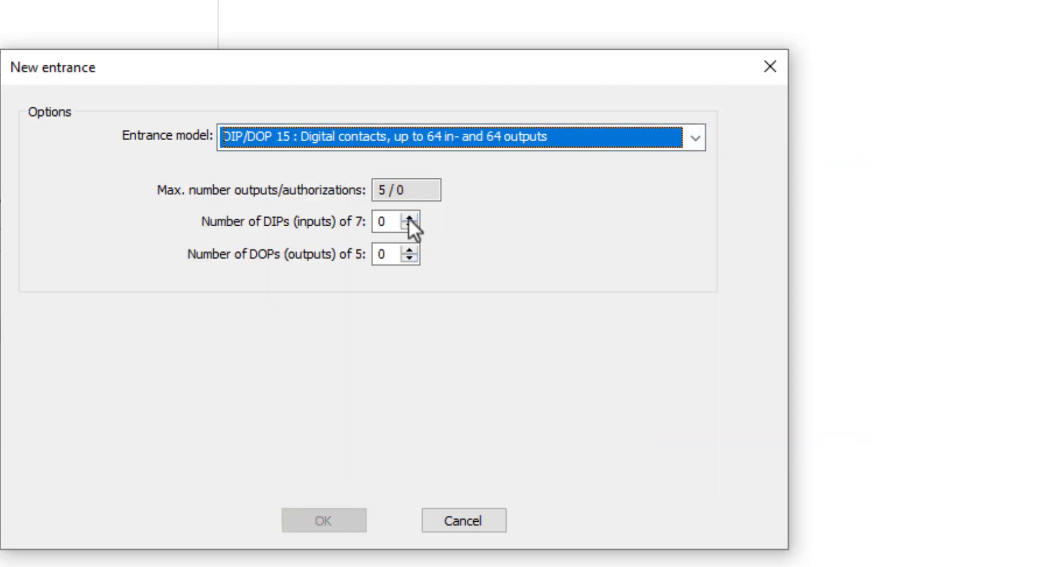
left_click(406, 218)
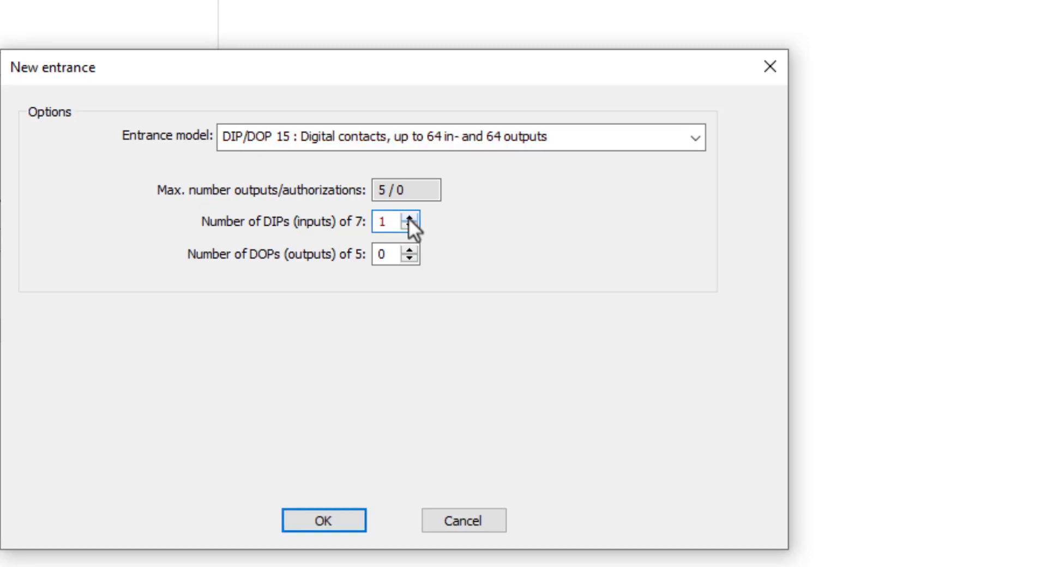
mouse_move(415, 255)
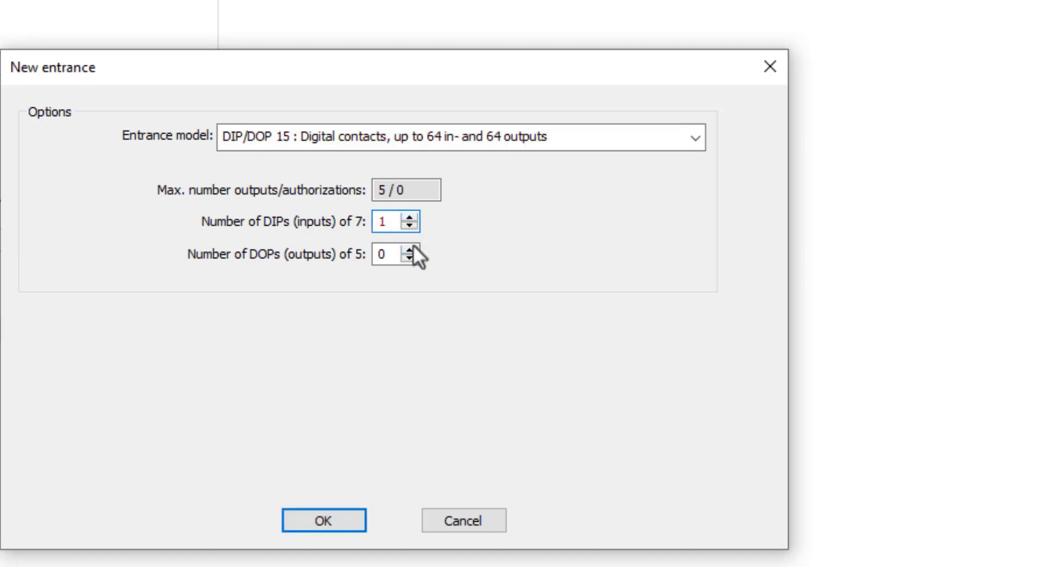
left_click(410, 251)
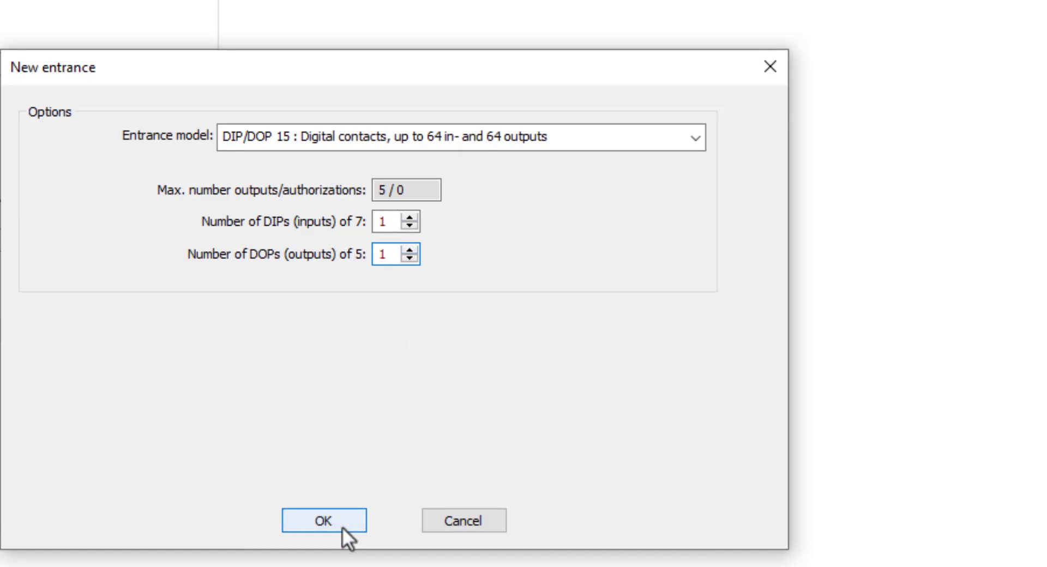
left_click(323, 521)
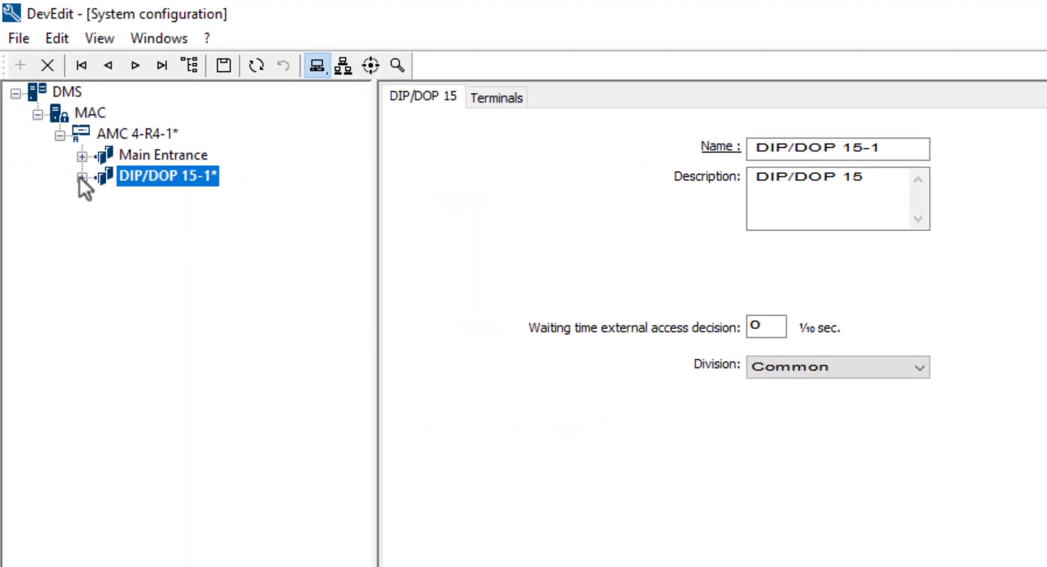
Step: Rename the DIP-1 input of DIP/DOP 15-1 to Fire Alarm
left_click(85, 177)
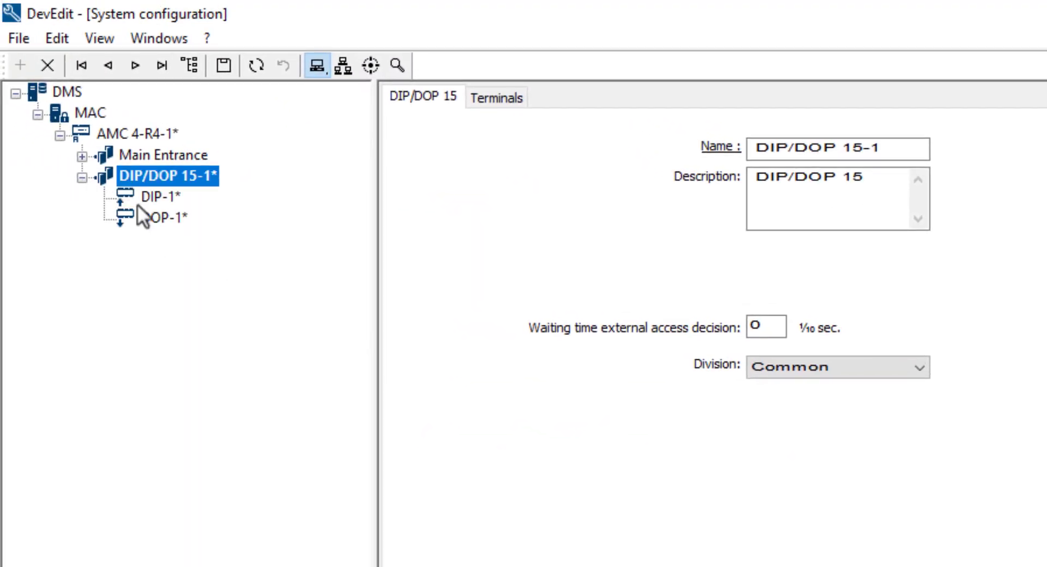
left_click(142, 195)
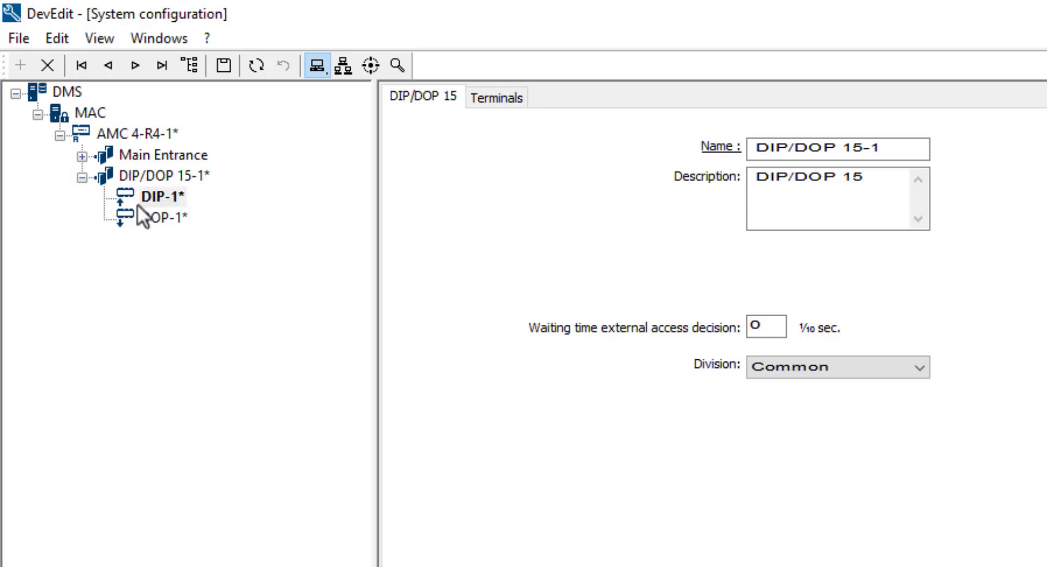
left_click(142, 196)
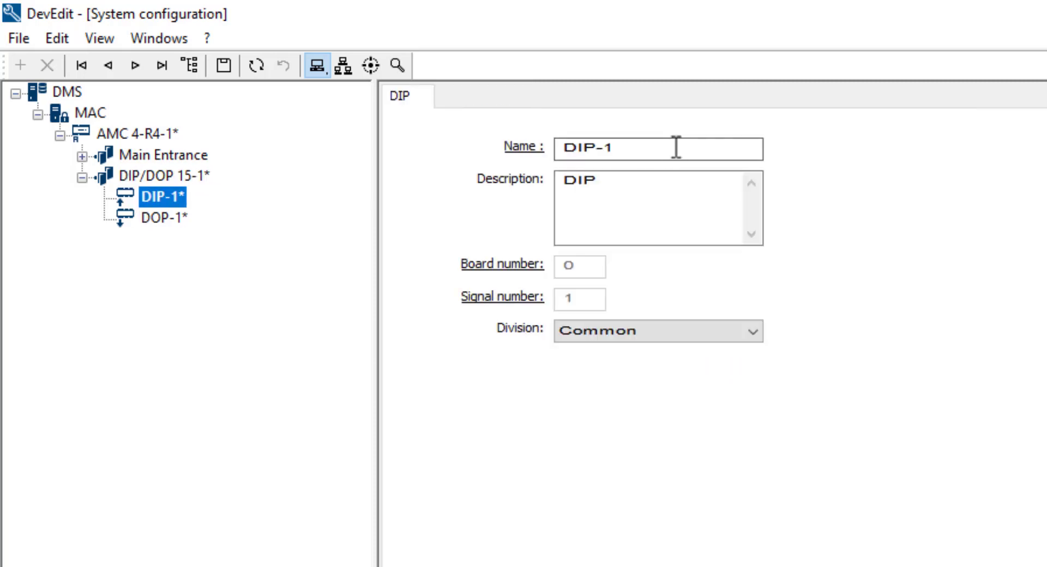
left_click(657, 148)
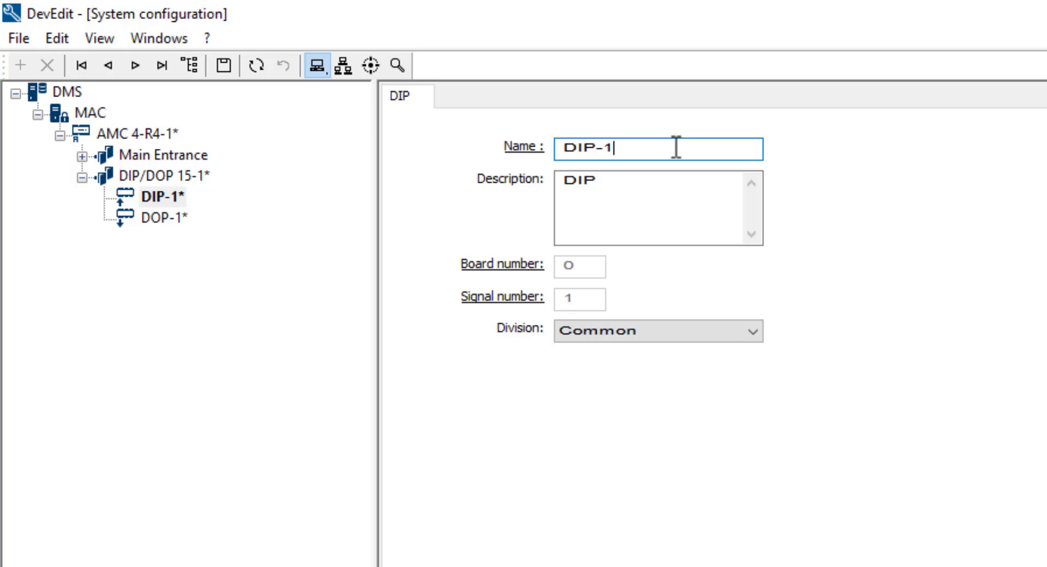
key("BackSpace")
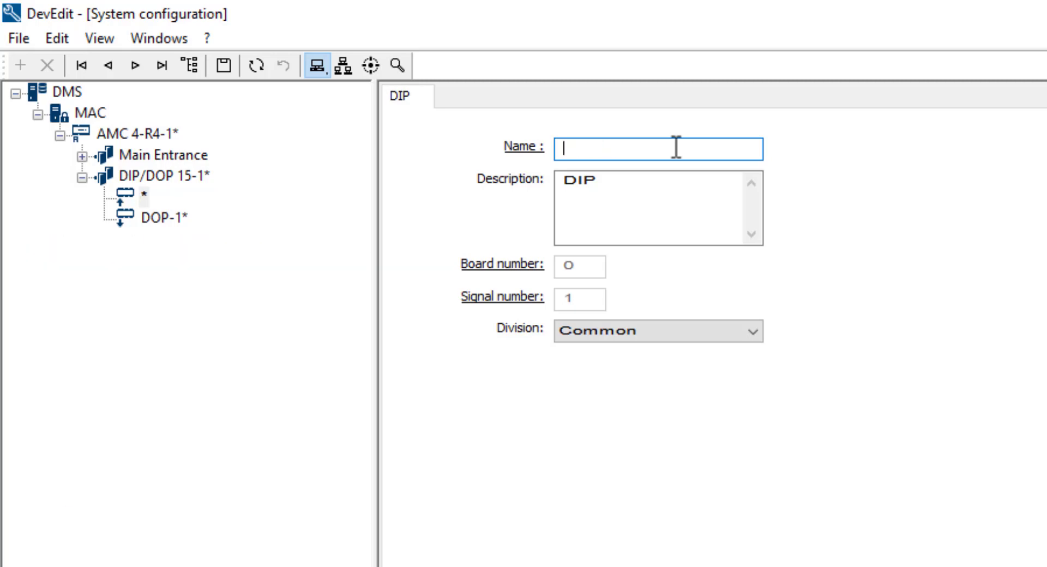
type("Fire A")
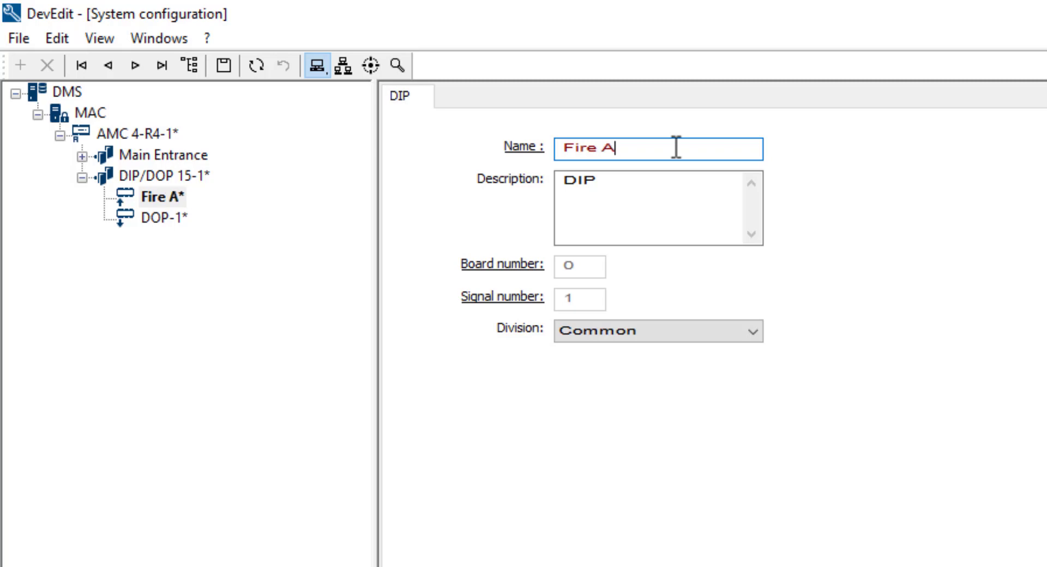
type("larm")
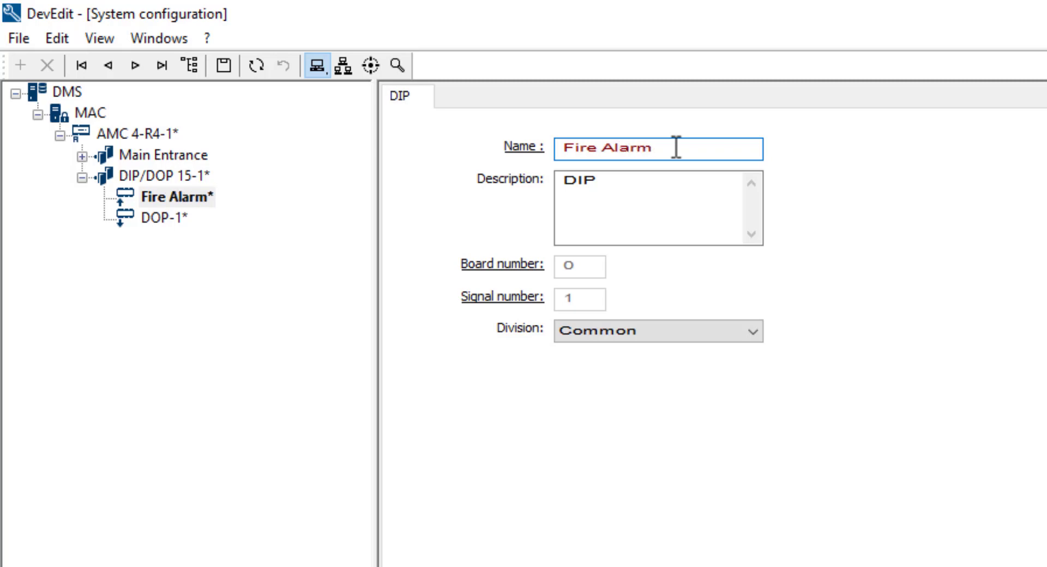
Step: Rename the DOP-1 output to Horn
left_click(164, 217)
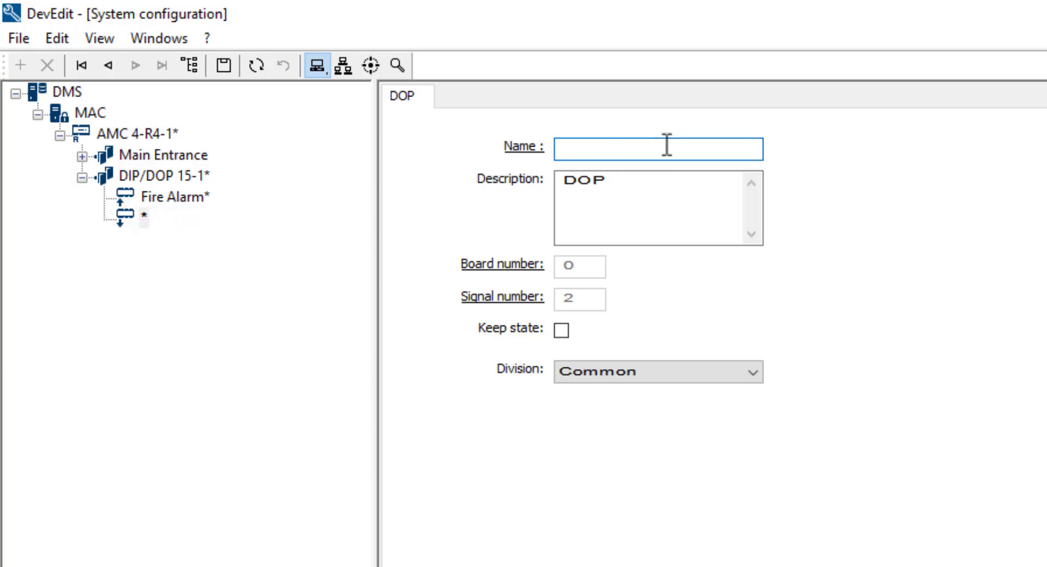
type("Horn")
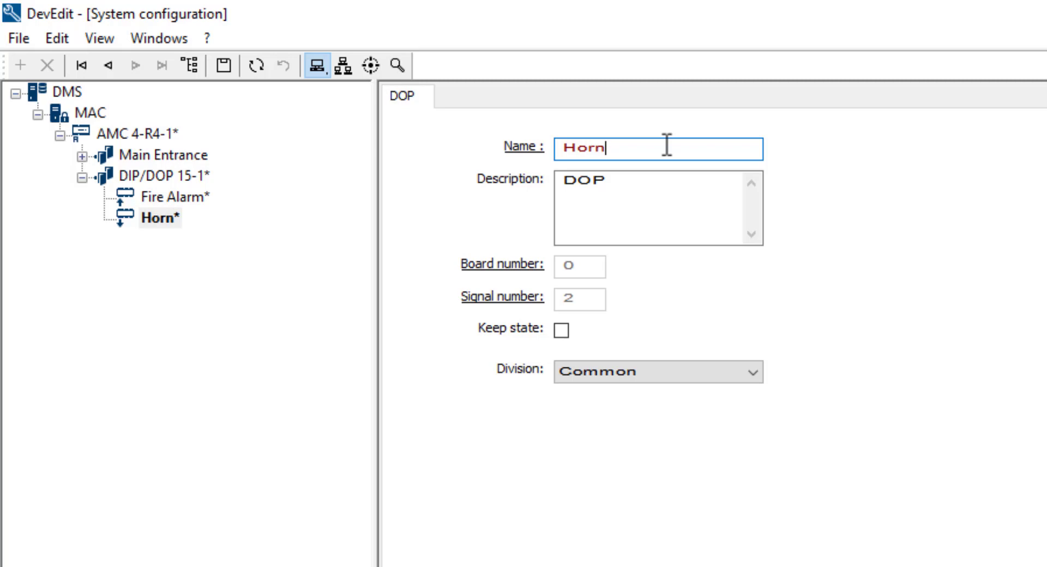
mouse_move(201, 190)
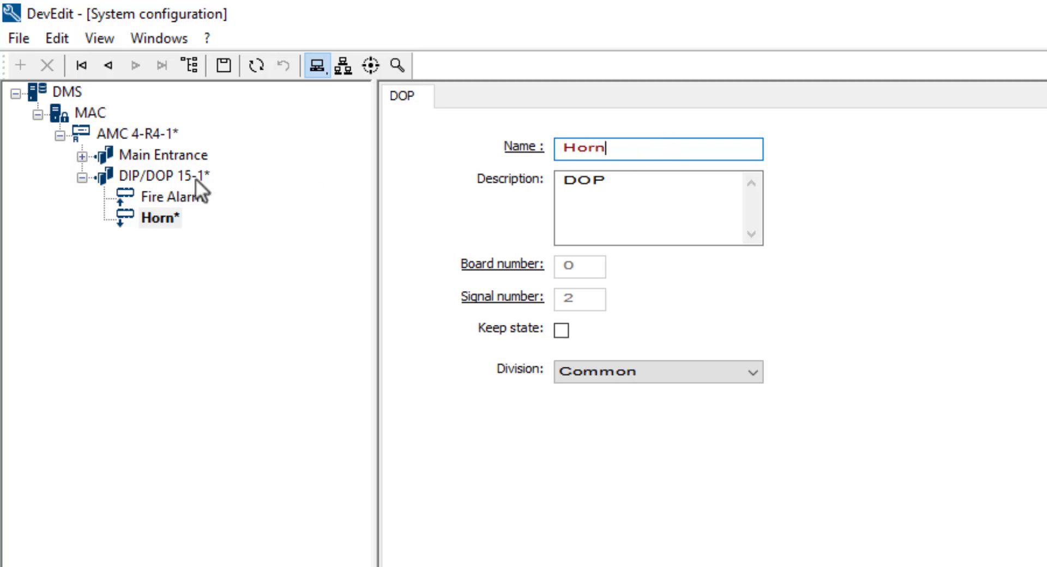
Step: Rename the DIP/DOP 15-1 entrance to Fire and save the configuration
left_click(167, 177)
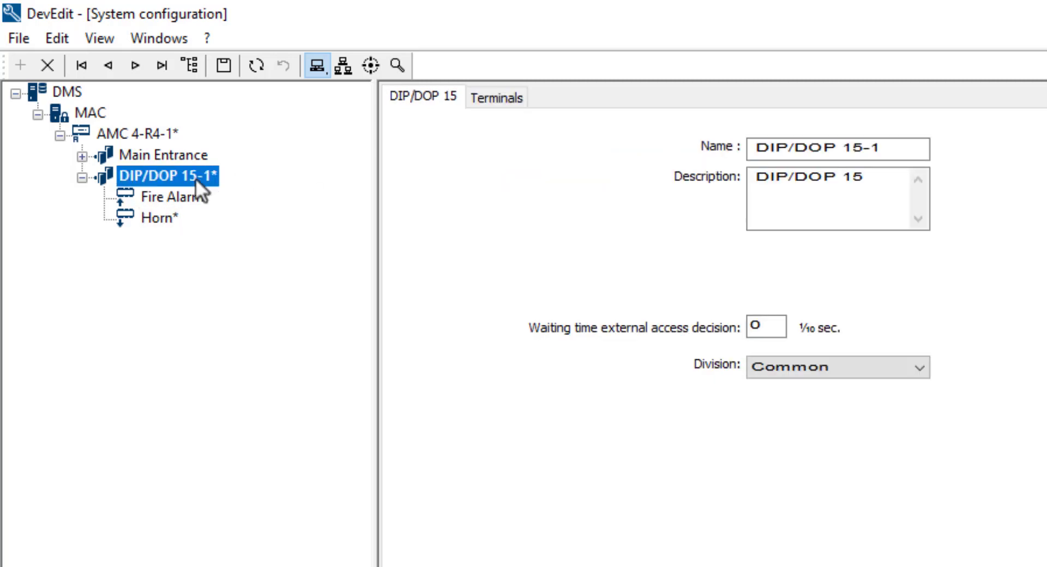
double_click(874, 149)
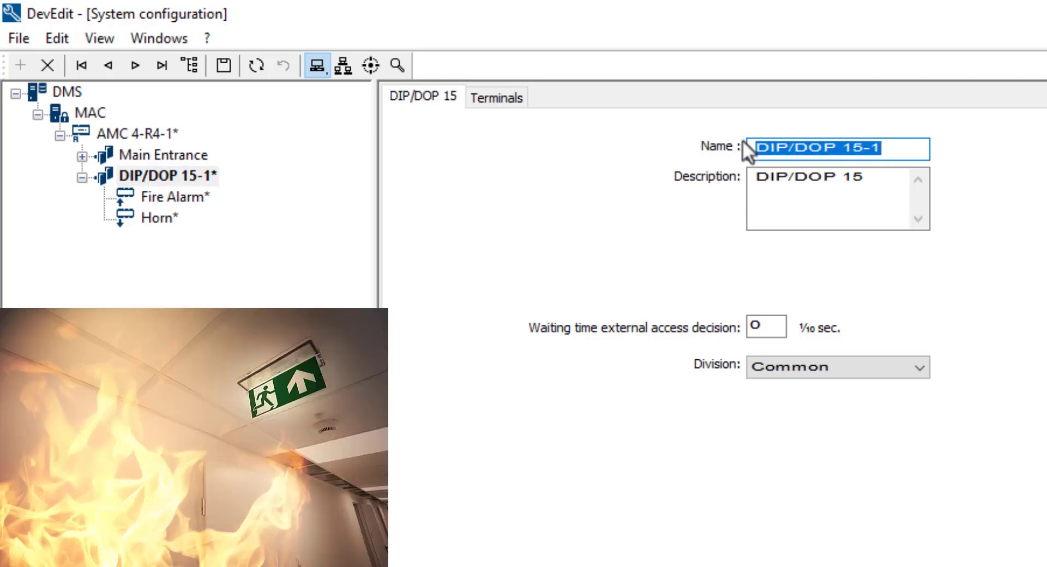
type("Fire")
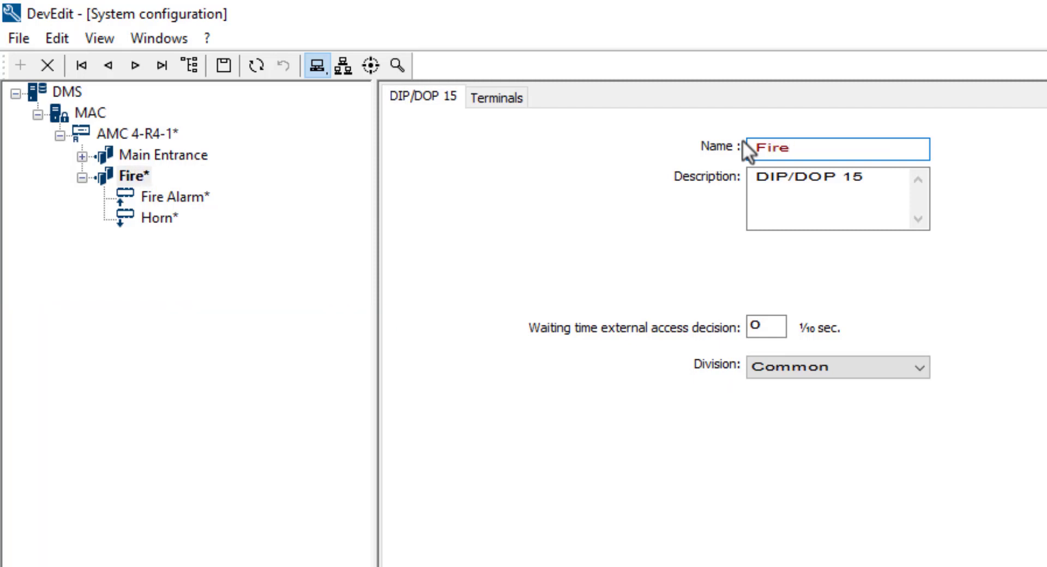
left_click(223, 66)
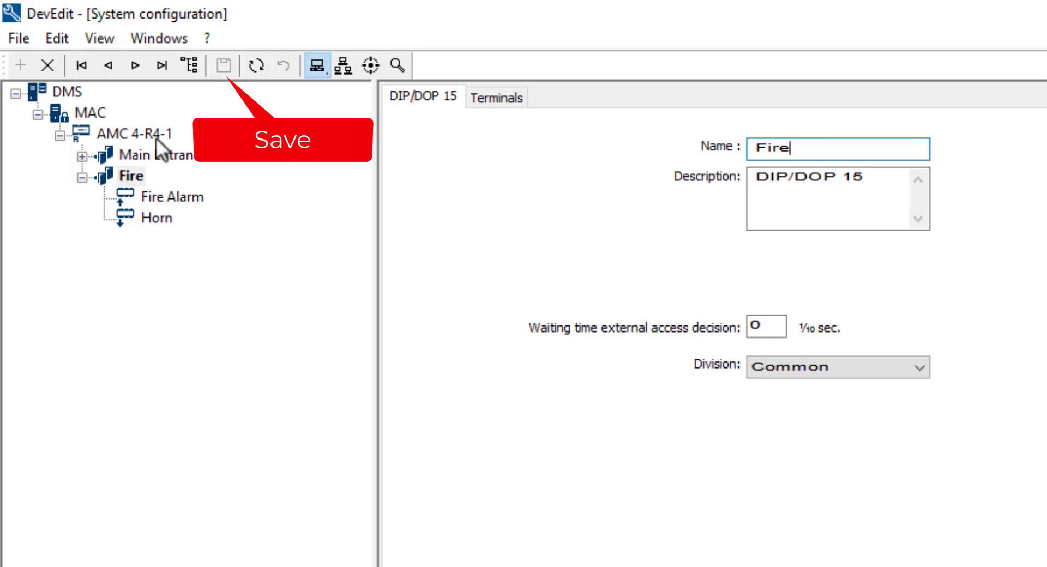
Step: View the signal allocation tables for the AMC 4-R4-1 controller and the Fire entrance
left_click(135, 133)
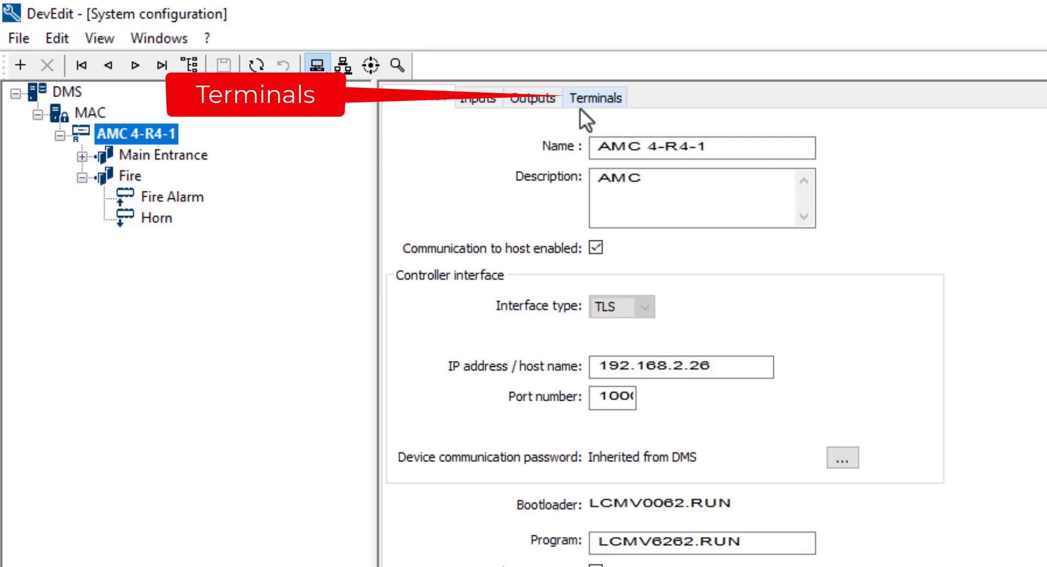
left_click(594, 97)
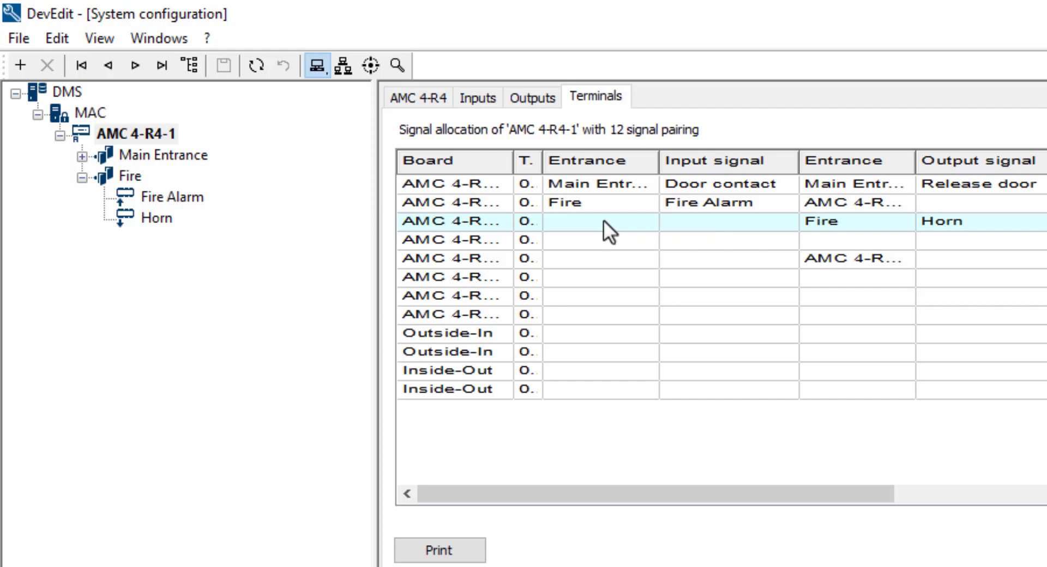
mouse_move(787, 214)
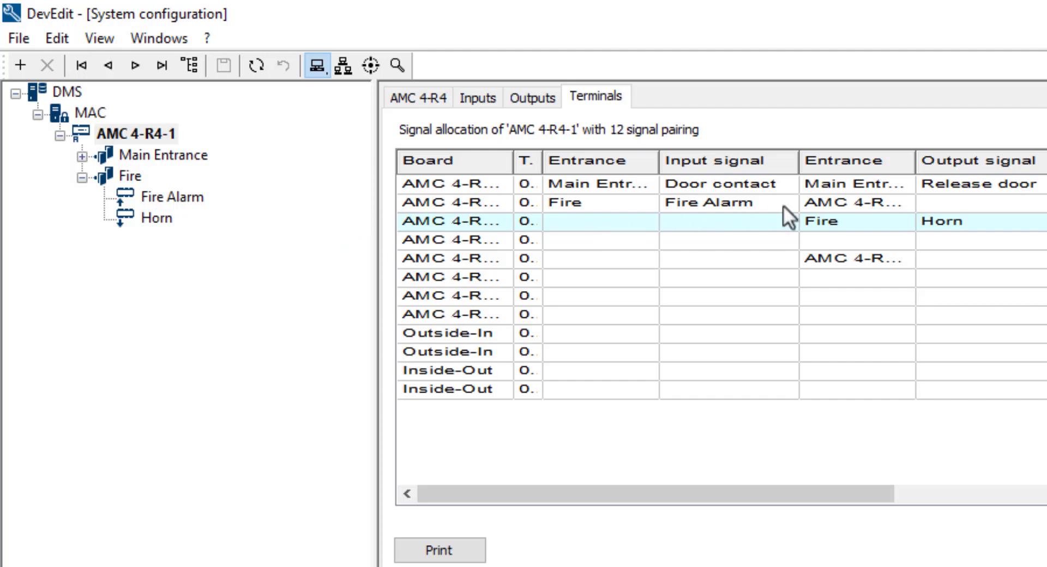
left_click(132, 176)
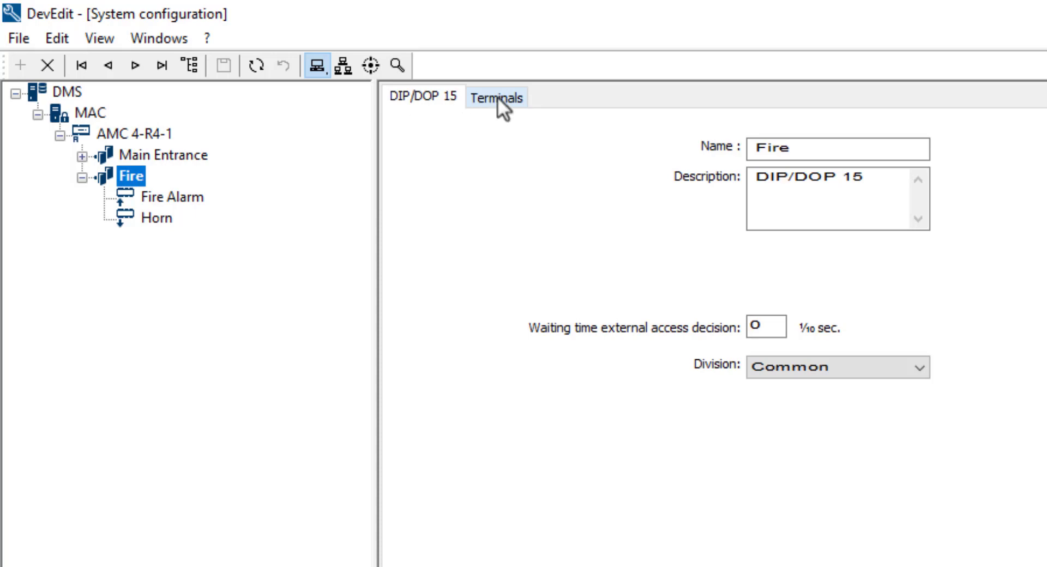
left_click(495, 97)
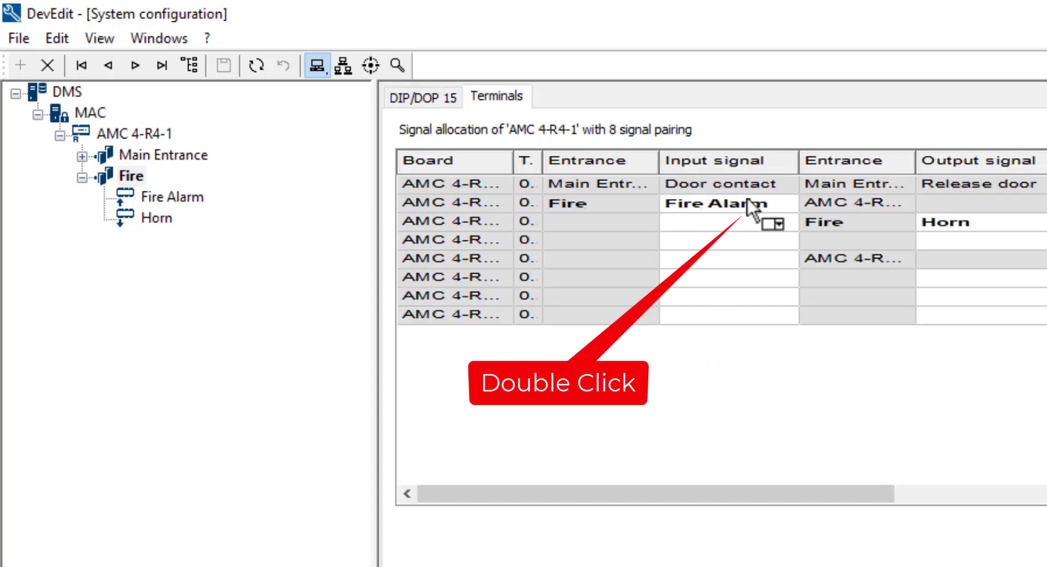
Step: Unassign Fire Alarm from row two, assign it to the Horn's terminal row, and save
double_click(717, 204)
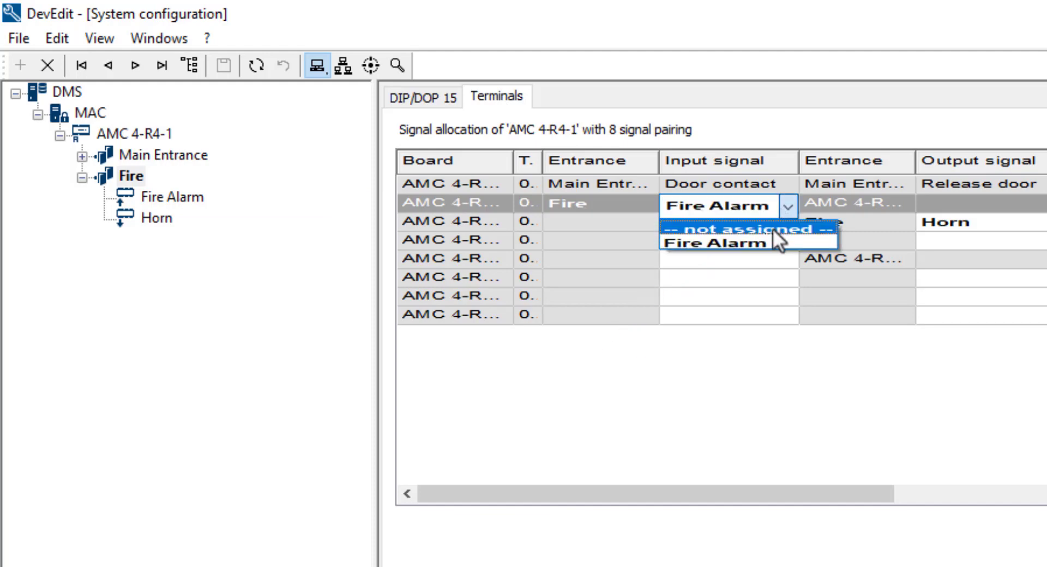
left_click(748, 229)
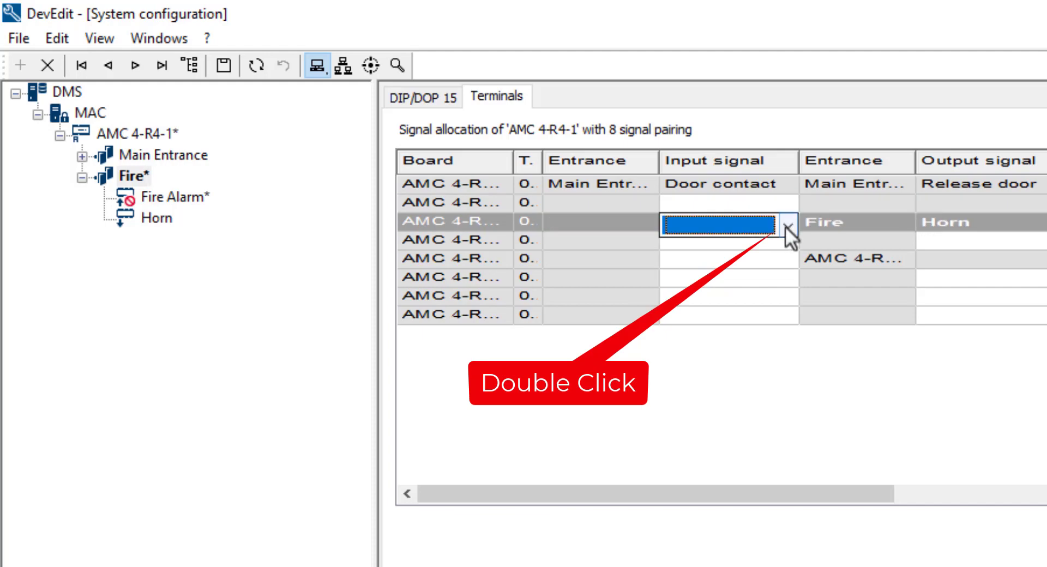
left_click(786, 222)
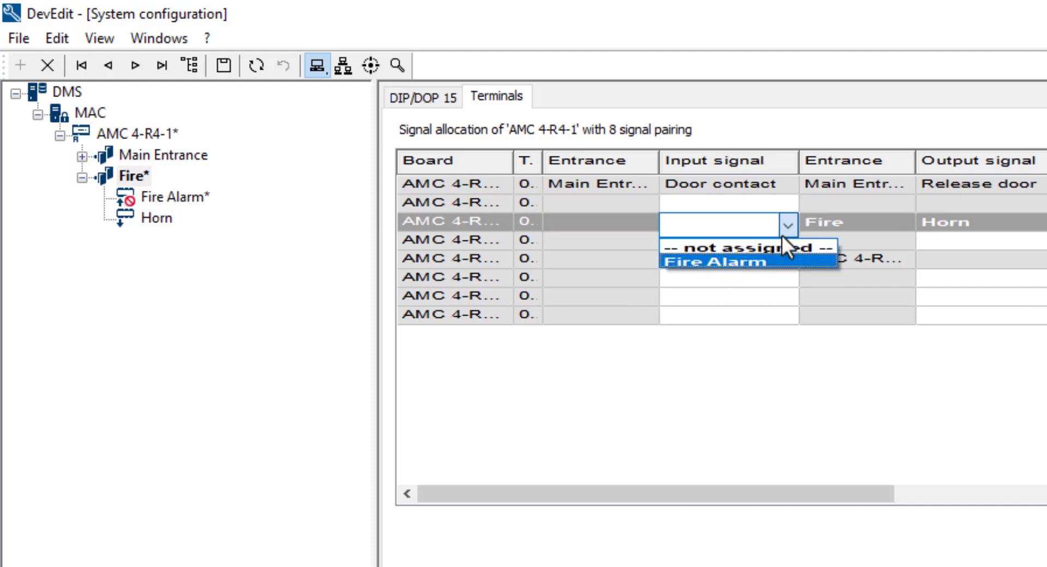
left_click(716, 261)
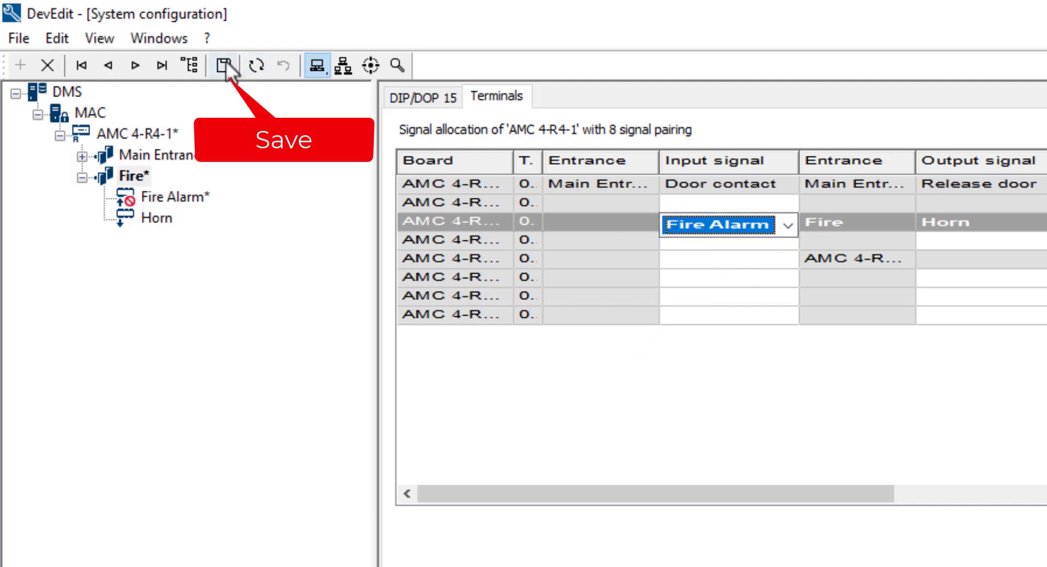
left_click(225, 64)
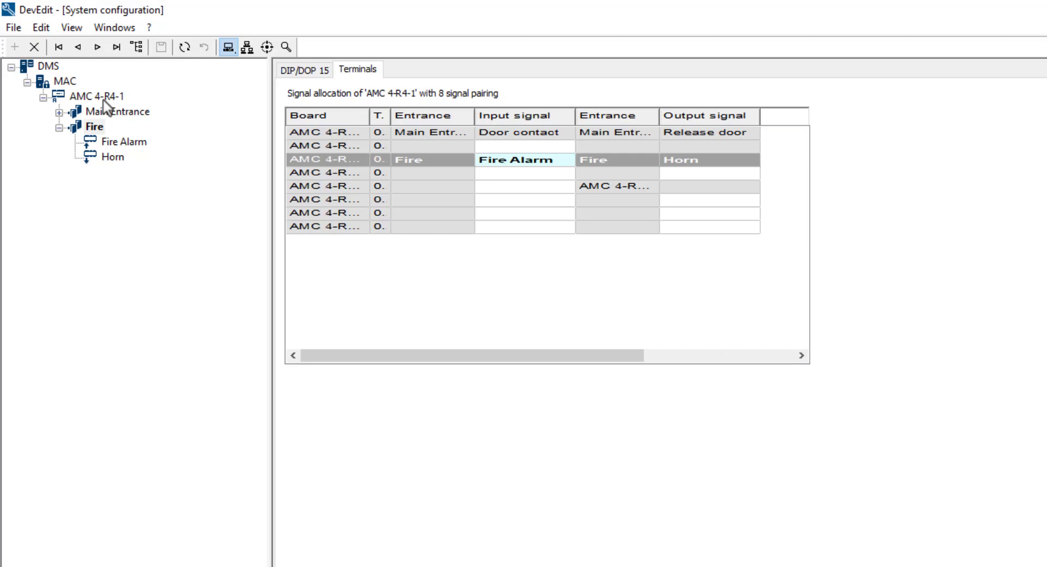
Step: On AMC 4-R4-1's Outputs, give output 03 (Horn) an Input activated trigger
left_click(103, 96)
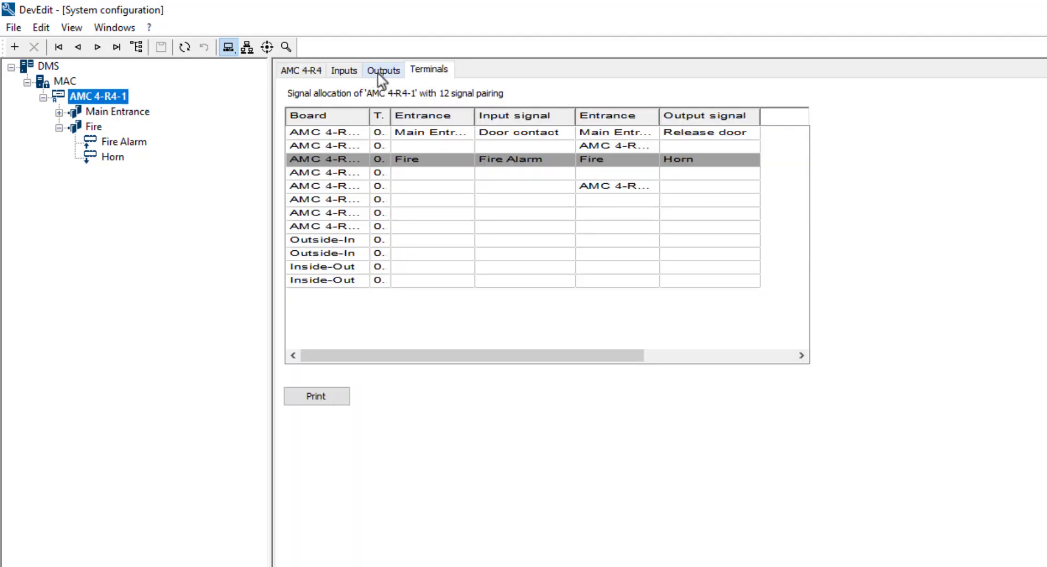
left_click(383, 70)
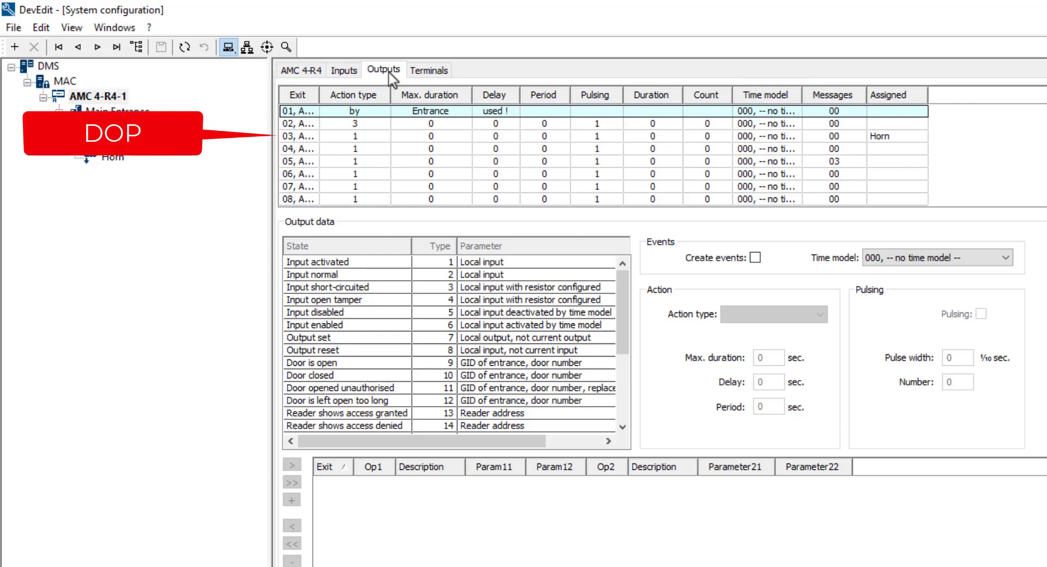
mouse_move(311, 146)
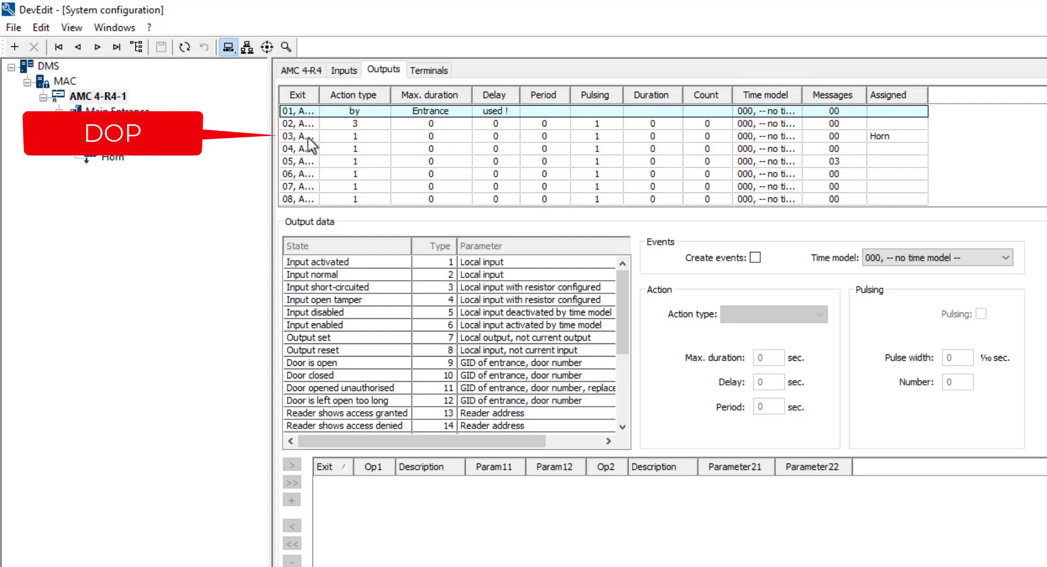
left_click(298, 136)
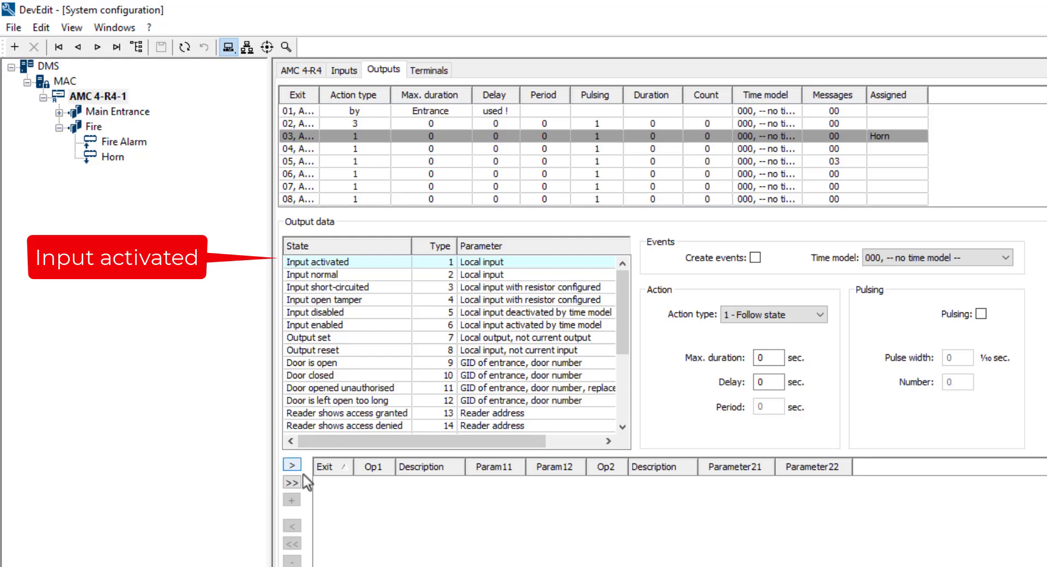
left_click(291, 466)
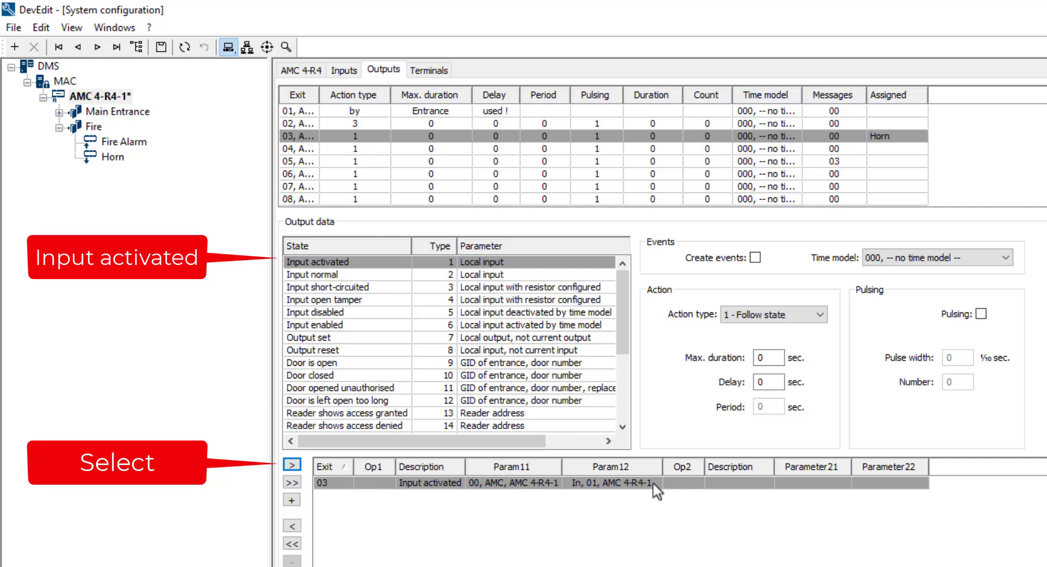
Step: Set the trigger's input parameter to 03, AMC 4-R4-1 and save the output configuration
left_click(613, 483)
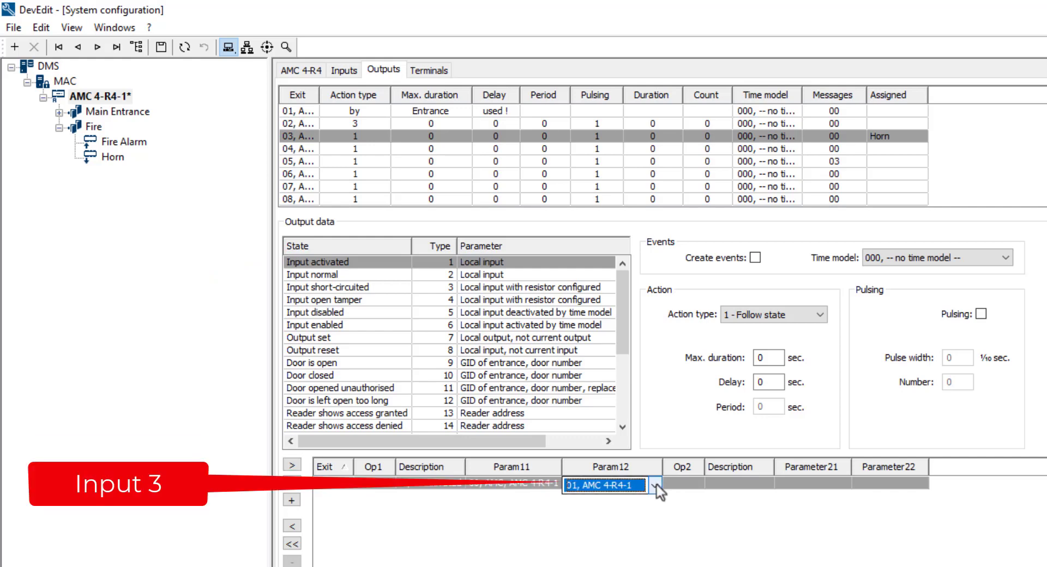
left_click(659, 485)
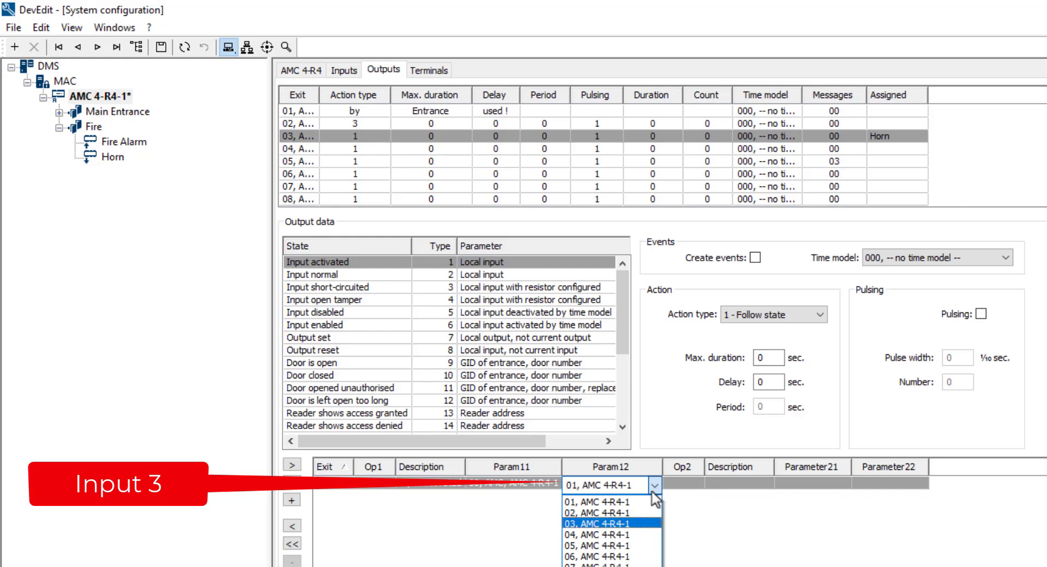
left_click(608, 524)
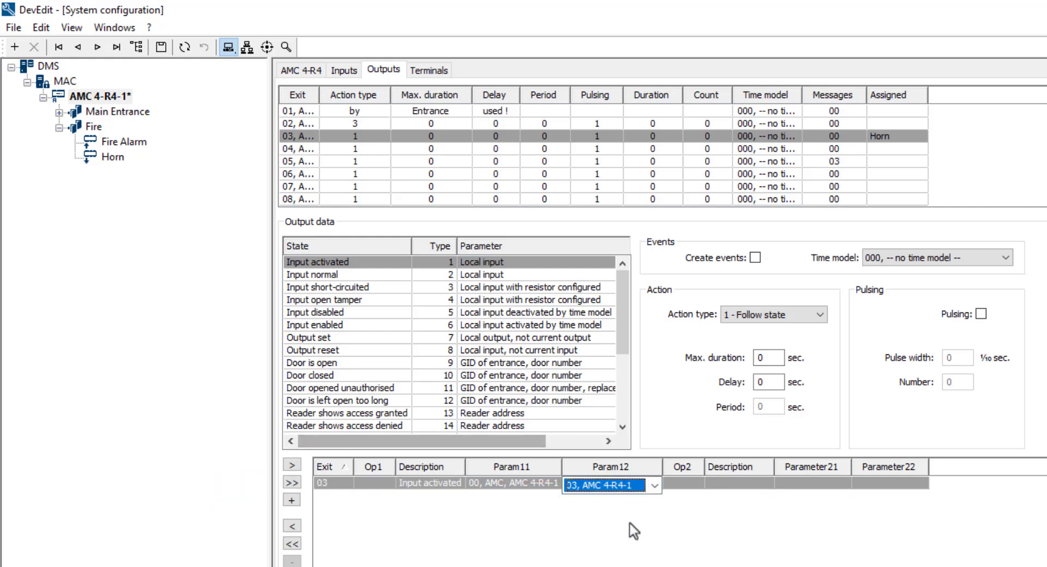
left_click(161, 47)
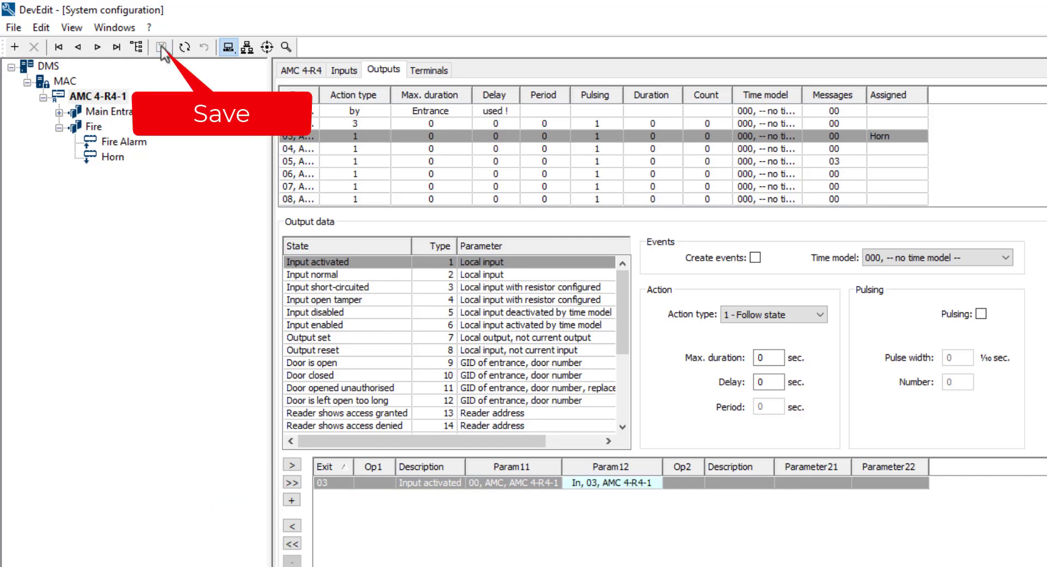
left_click(157, 47)
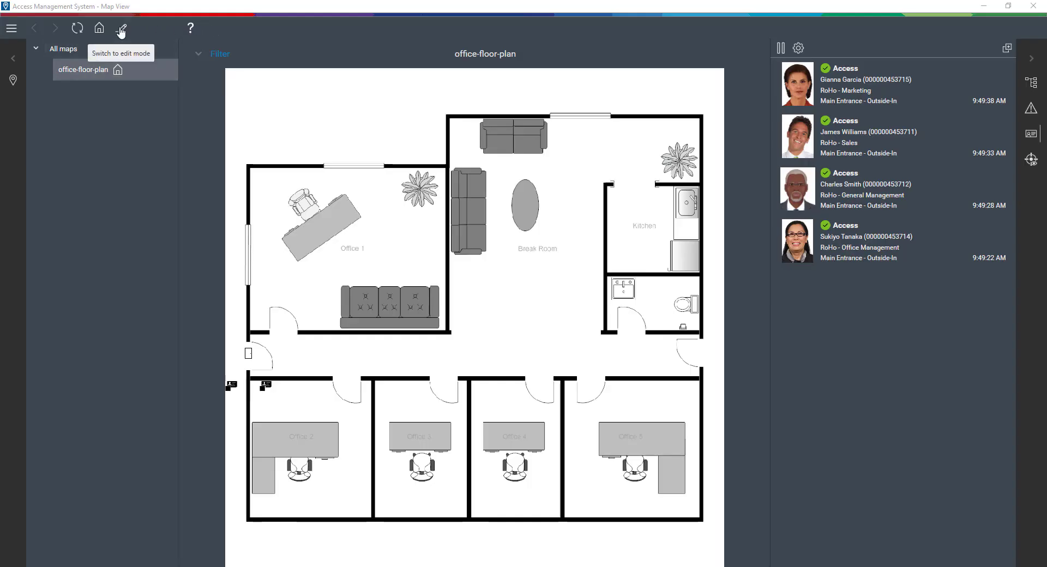
Step: Switch the office floor plan to edit mode and show the device tree beside it
left_click(121, 29)
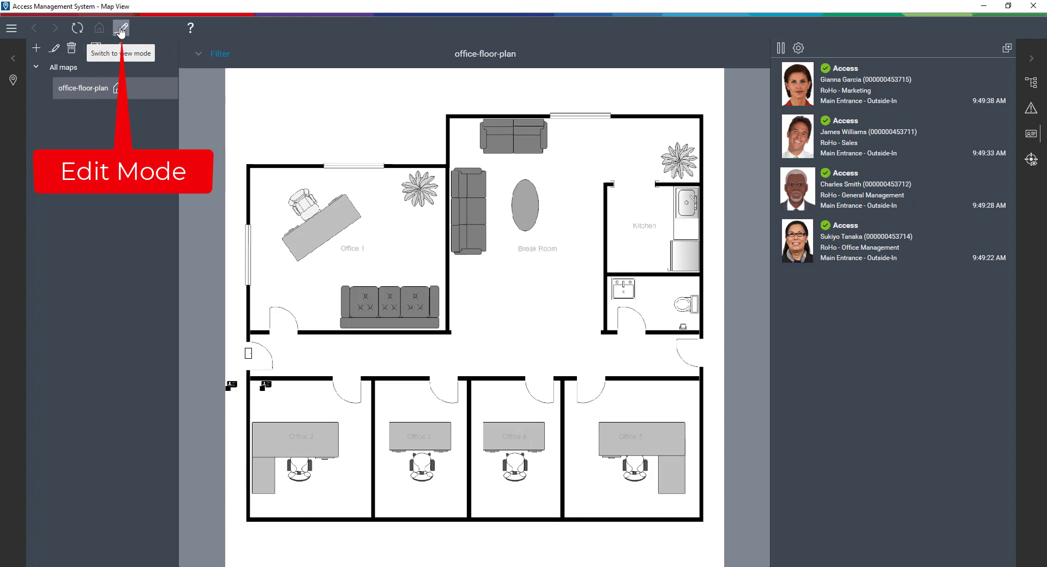
left_click(121, 29)
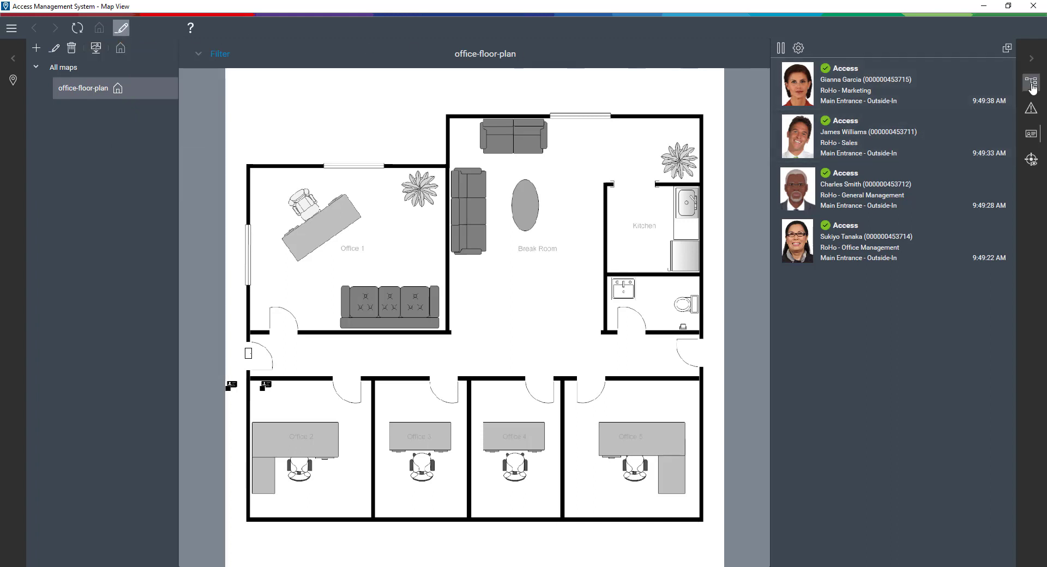
left_click(1031, 82)
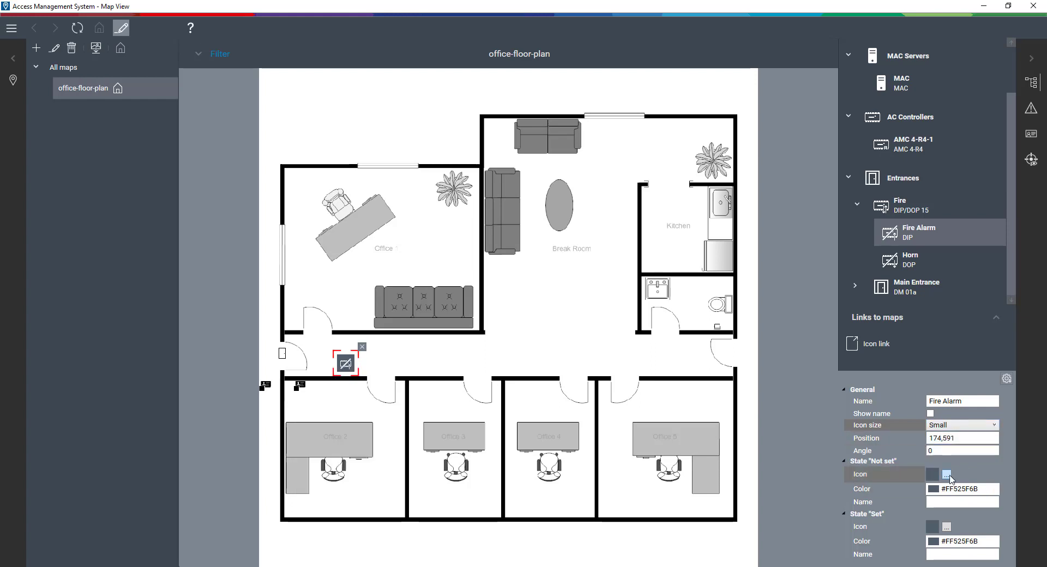
Step: Give Fire Alarm push button idle/pressed icons with Transparent colours for Not set and Set
left_click(945, 474)
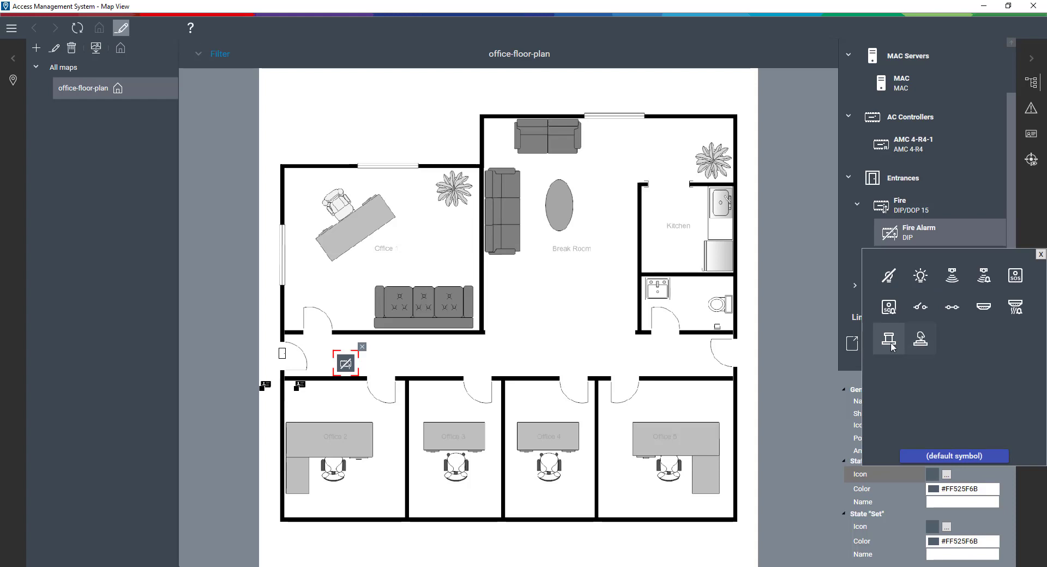
left_click(887, 338)
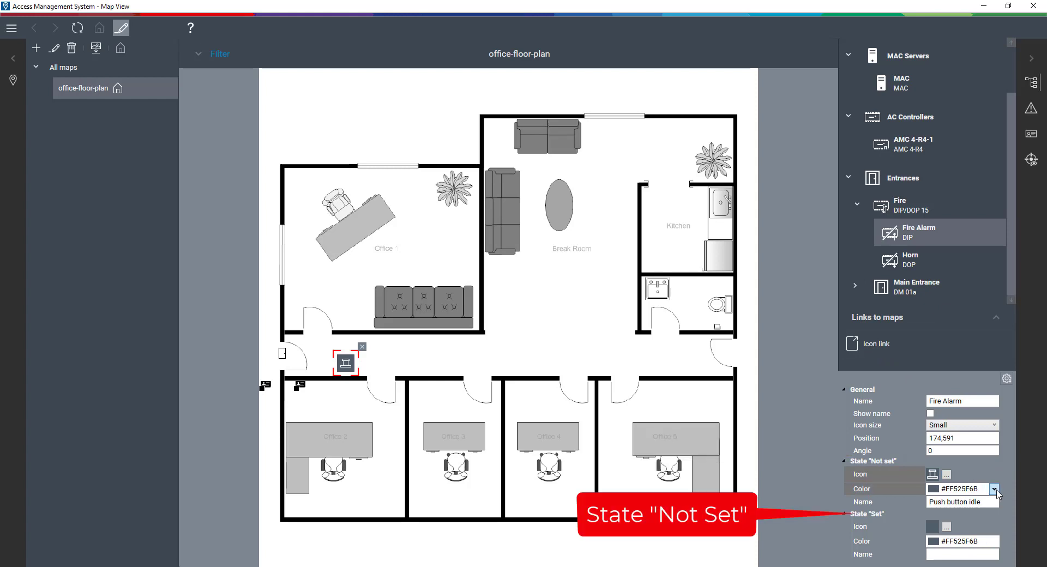
left_click(995, 488)
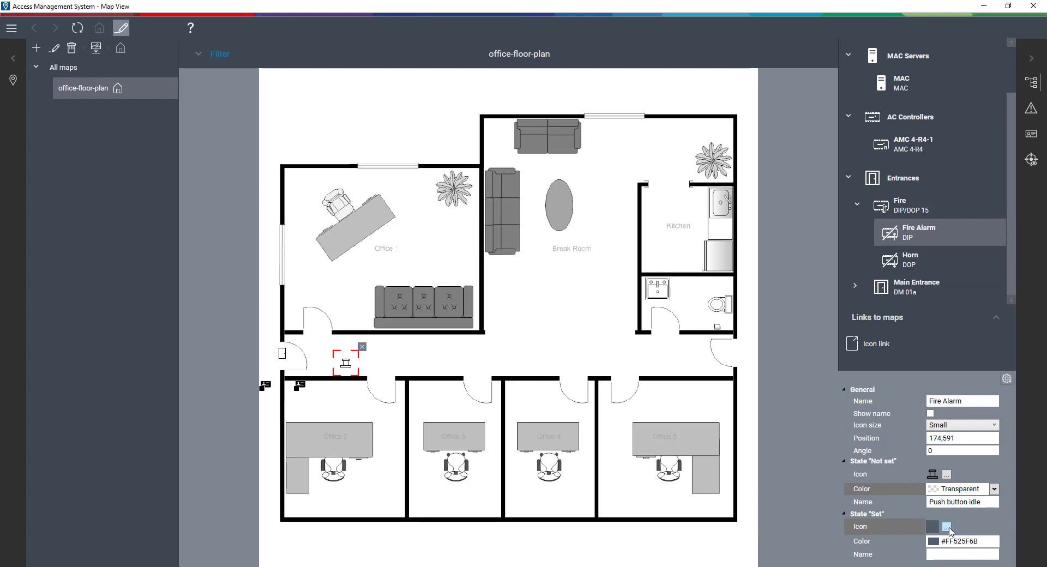
left_click(947, 527)
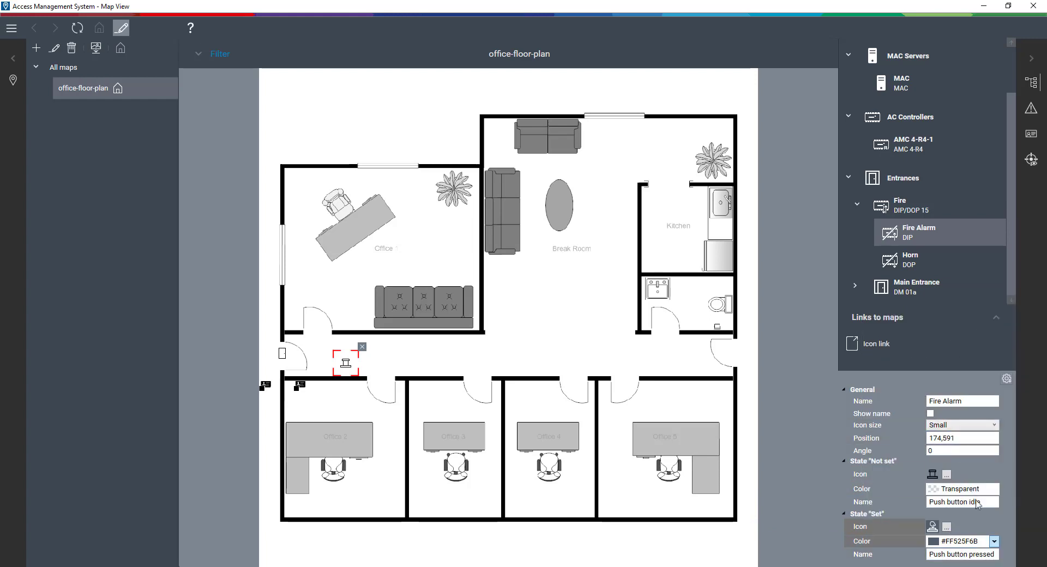
left_click(995, 541)
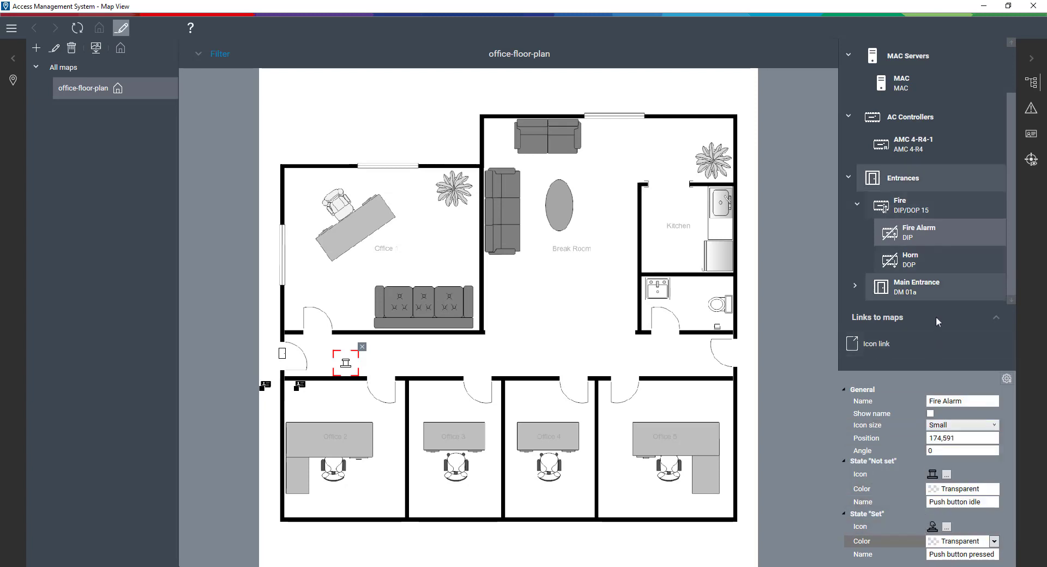
left_click(935, 260)
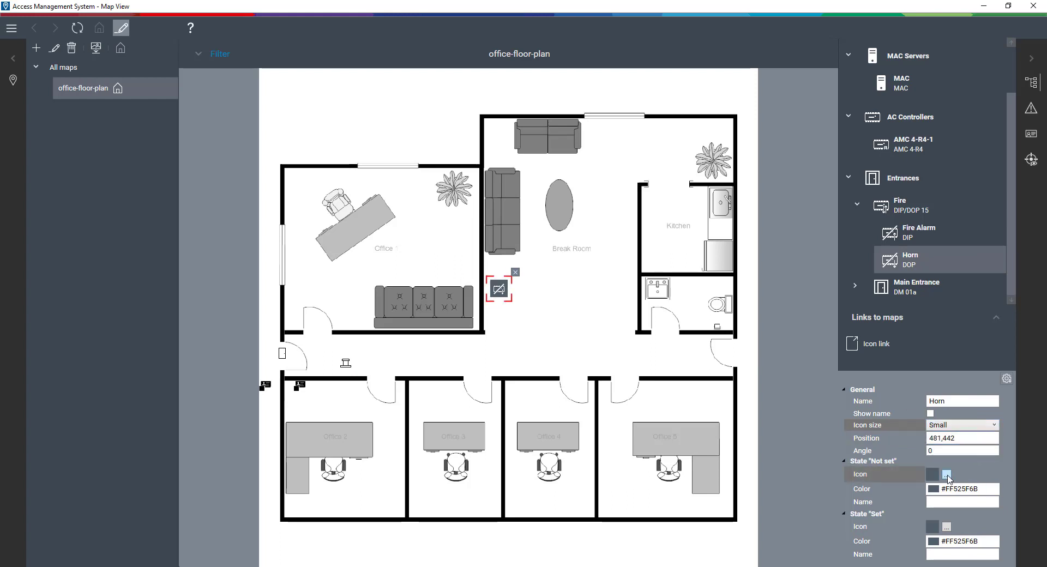
Step: Give Horn PIR no alarm/alarm icons with Transparent colours, then return to view mode
left_click(946, 474)
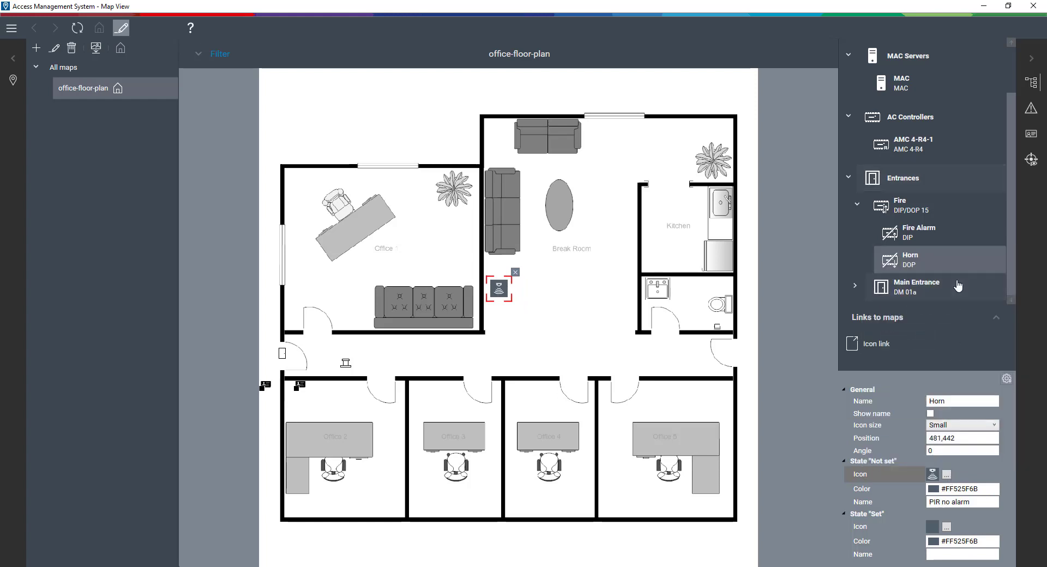
left_click(995, 489)
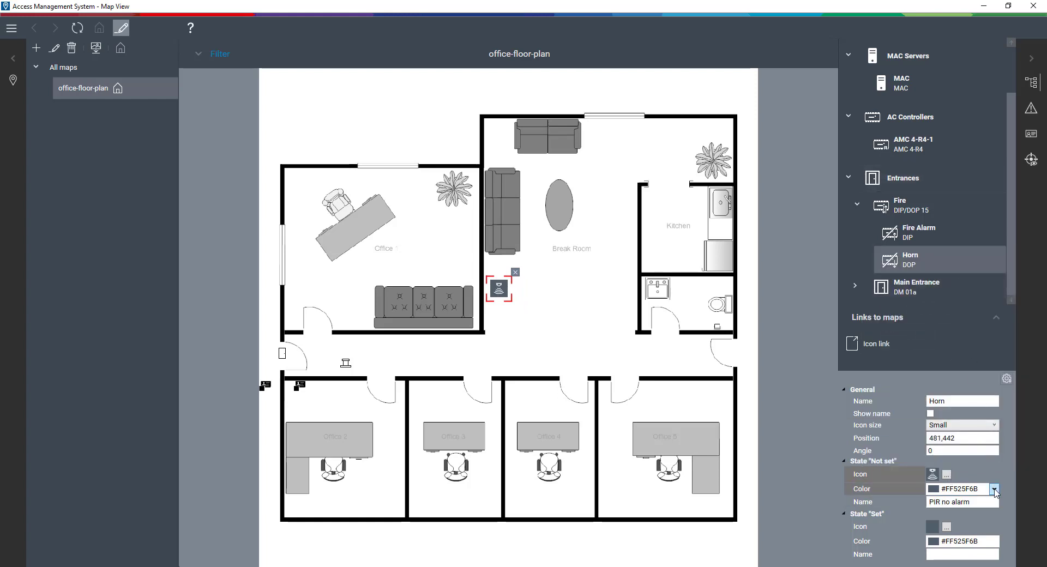
left_click(995, 489)
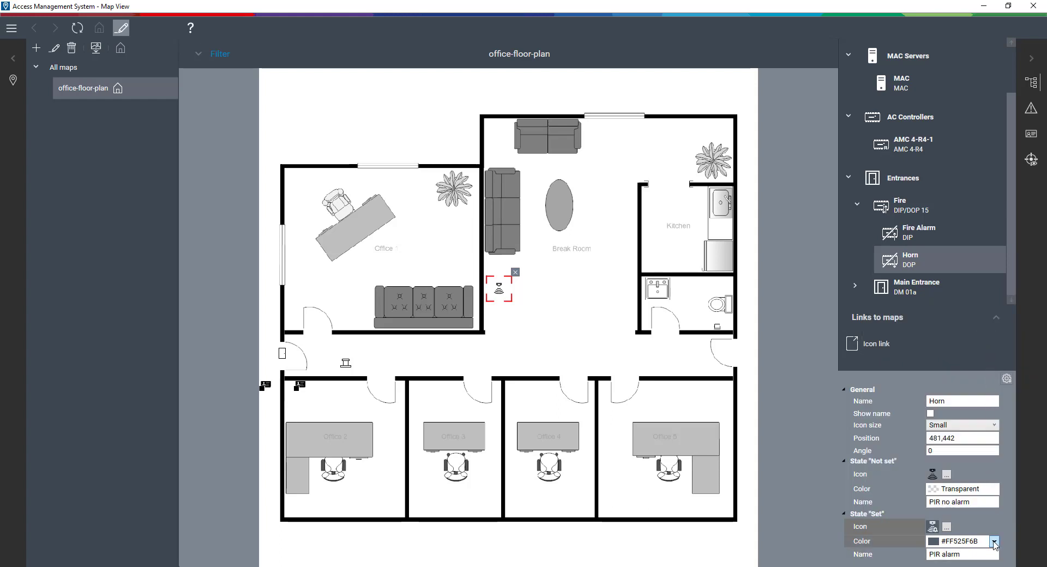
left_click(993, 541)
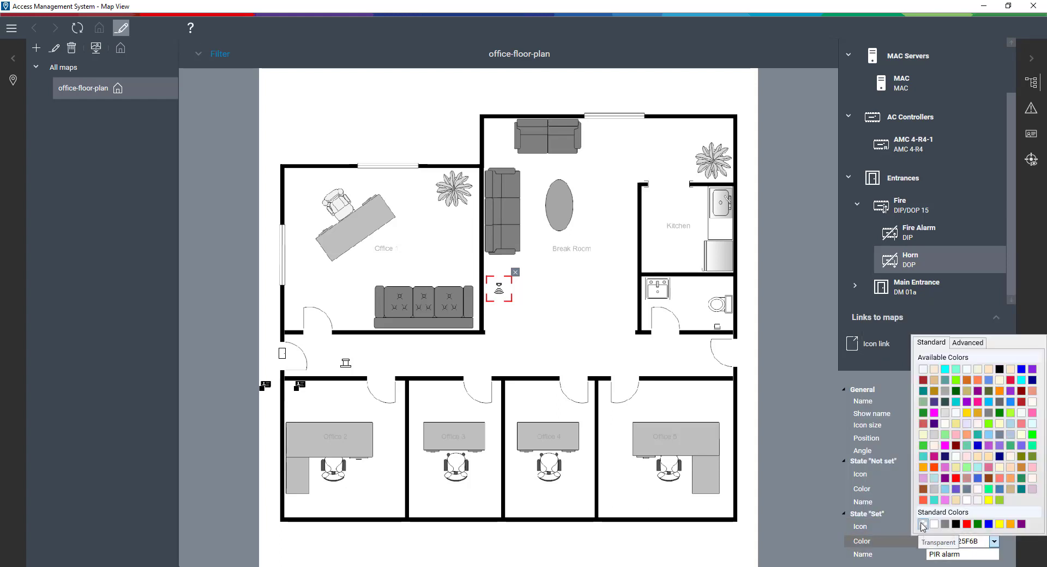
left_click(121, 27)
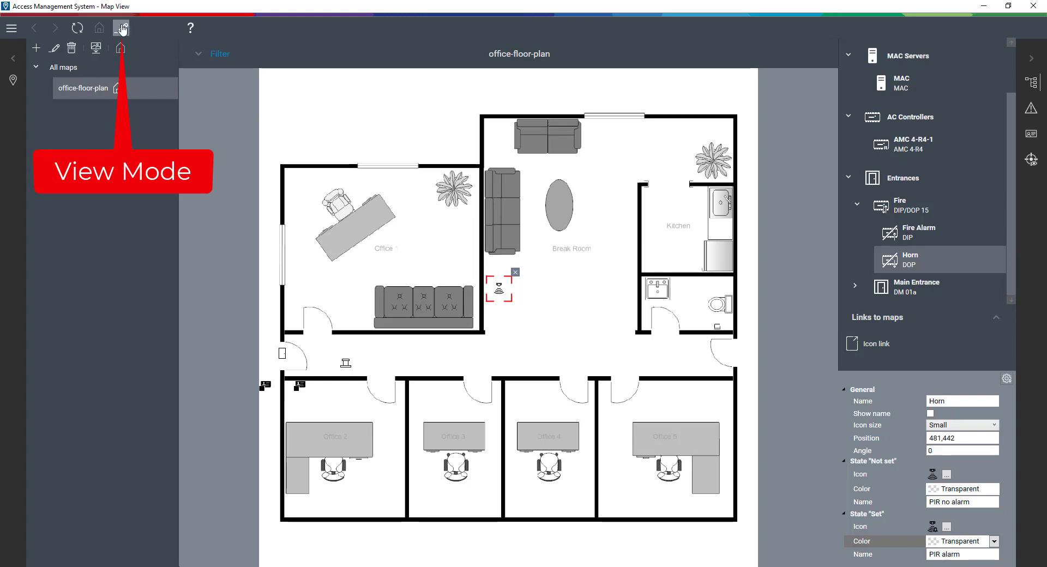
left_click(121, 27)
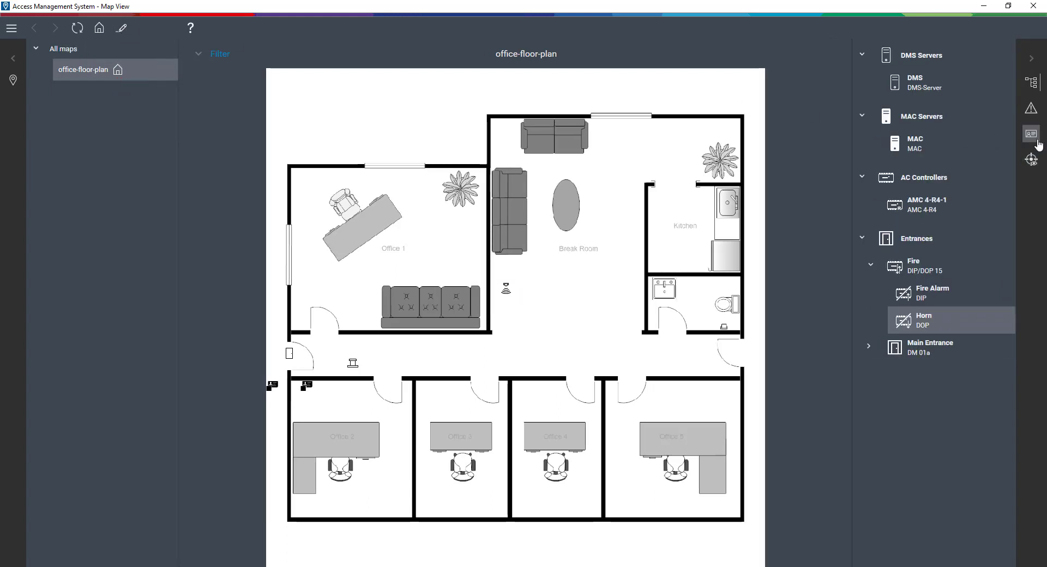
mouse_move(1031, 108)
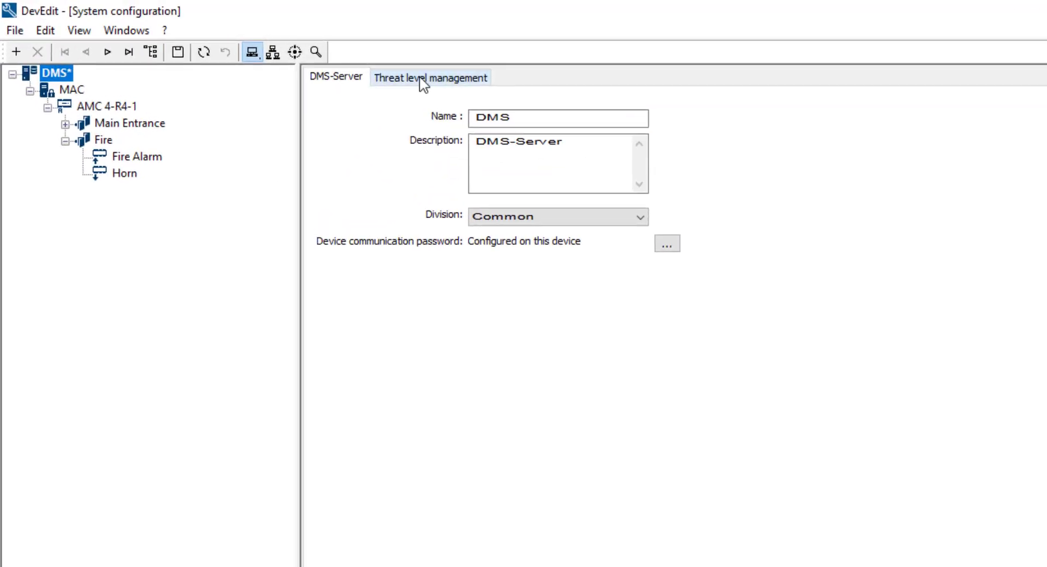
Step: Add a threat level named Evacuation on the DMS server and mark it active
left_click(429, 76)
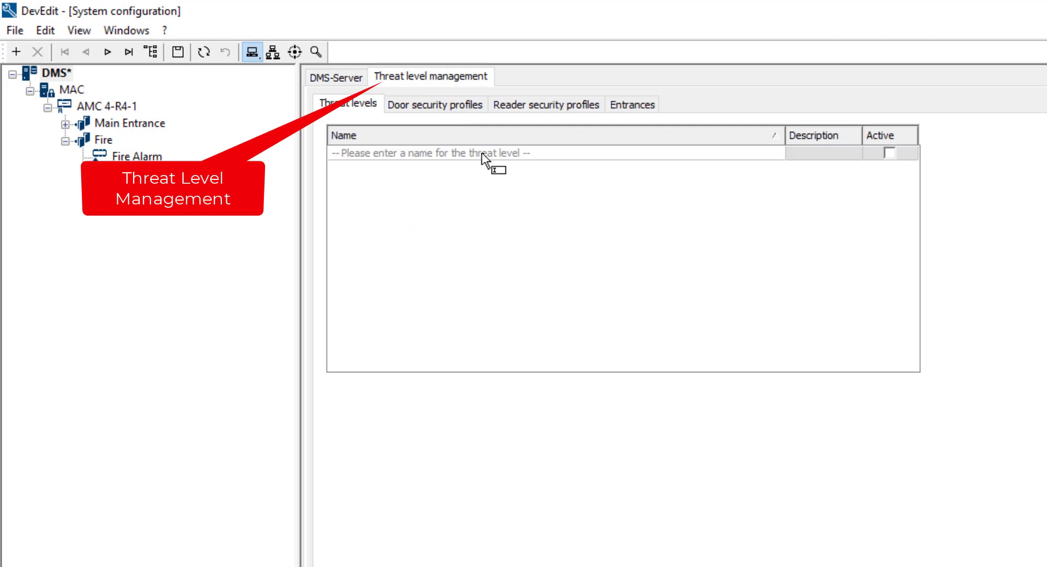
left_click(467, 153)
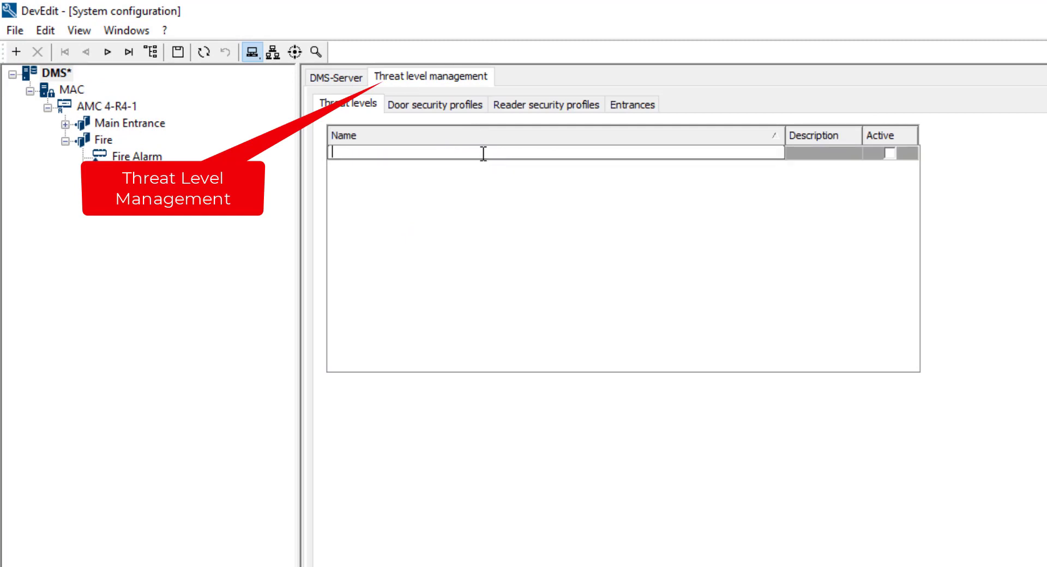
type("Evacuation")
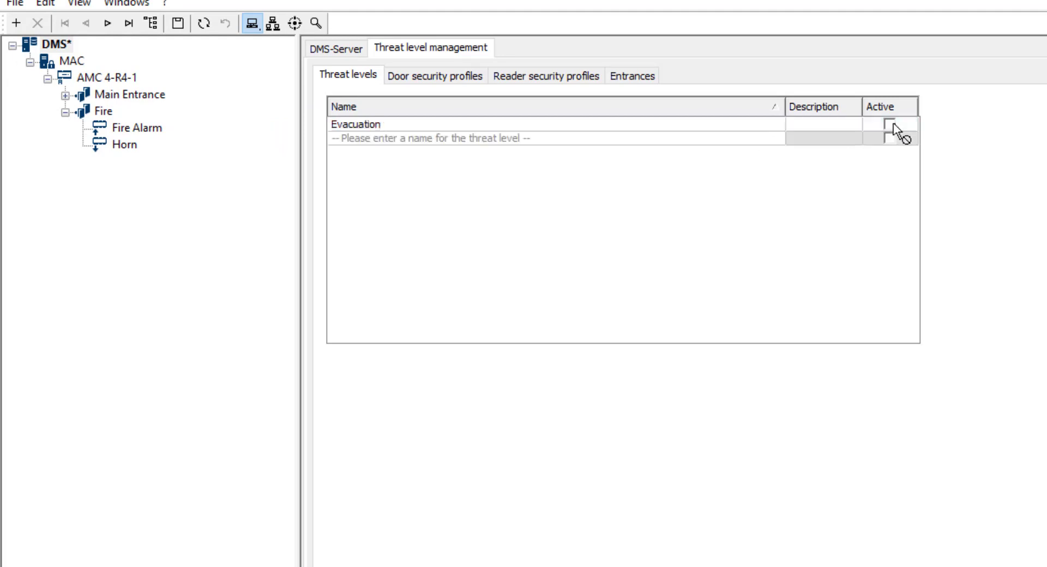
left_click(891, 124)
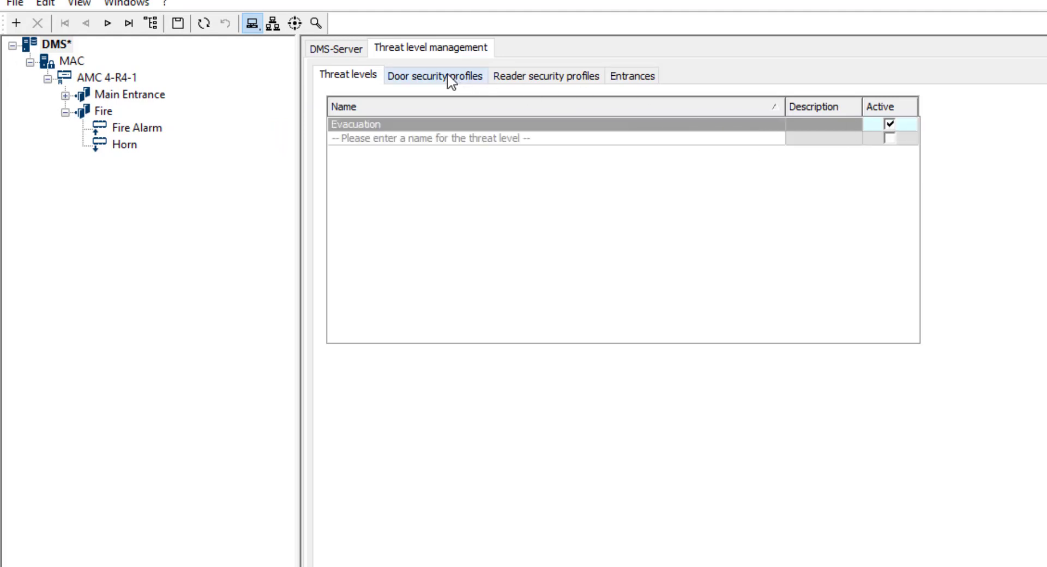
Step: Create the Open the Main Doors door security profile with mode Unlocked for Evacuation
left_click(435, 75)
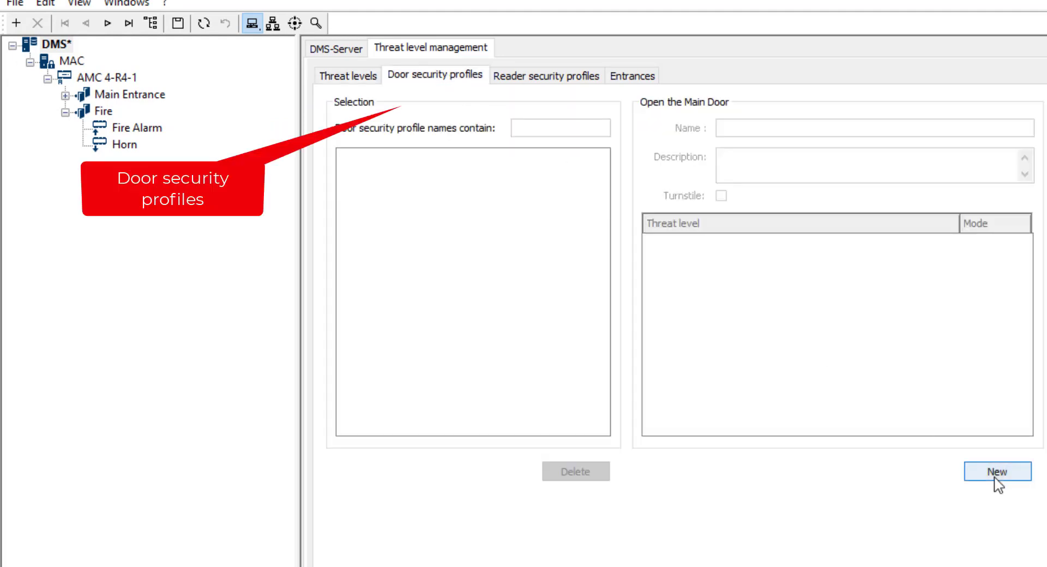
left_click(997, 471)
type("Open the Main Doors")
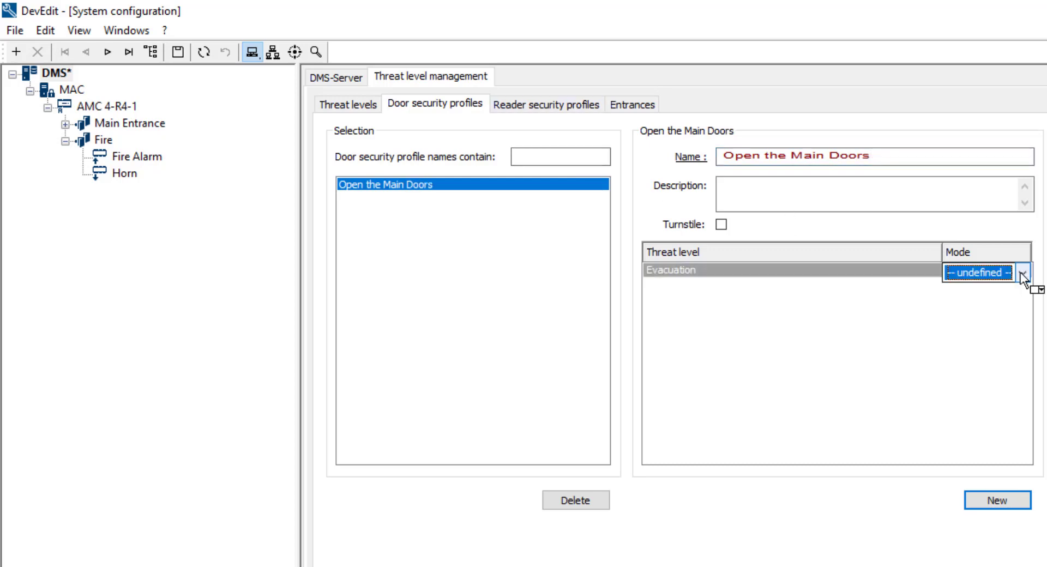
left_click(1030, 273)
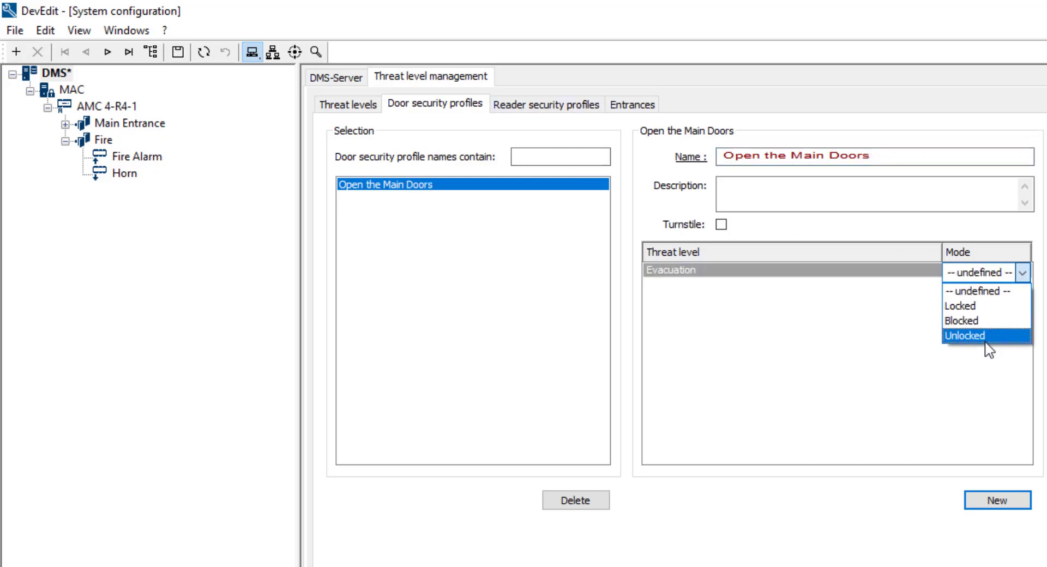
left_click(963, 335)
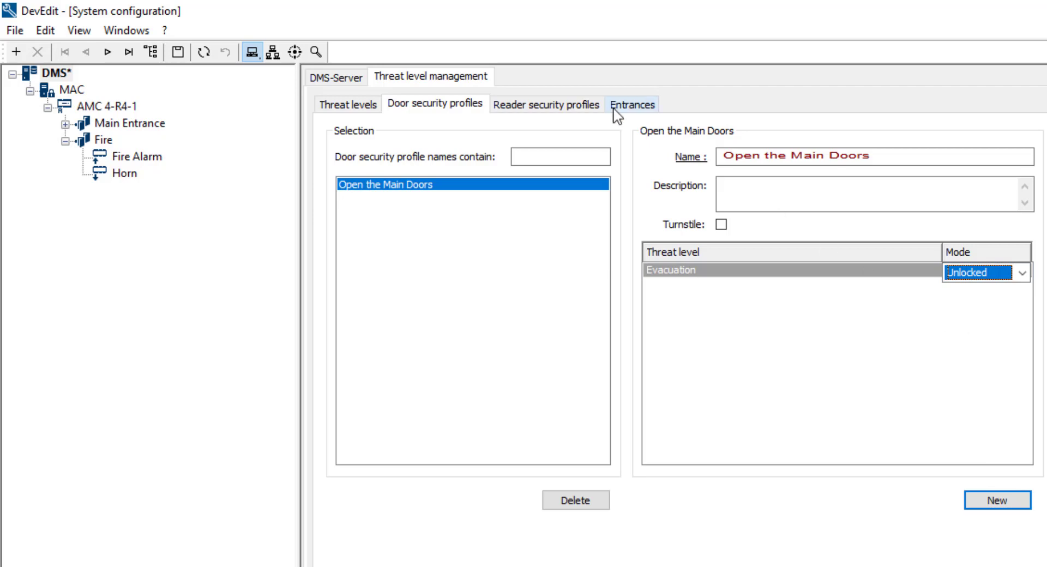
Step: Hide inbound/outbound readers, assign Open the Main Doors to Main Door, and save
left_click(632, 105)
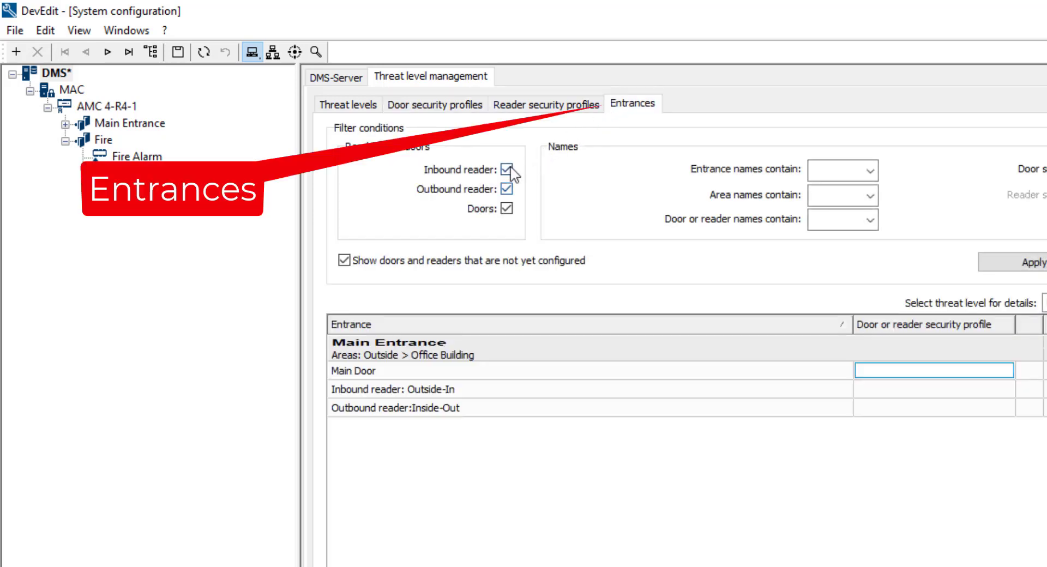
left_click(508, 169)
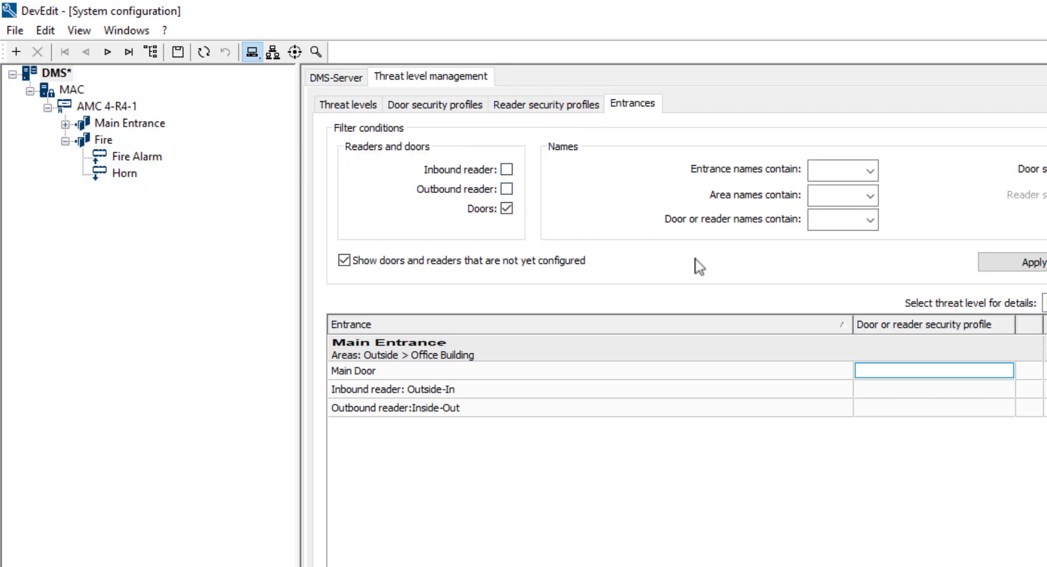
left_click(1006, 371)
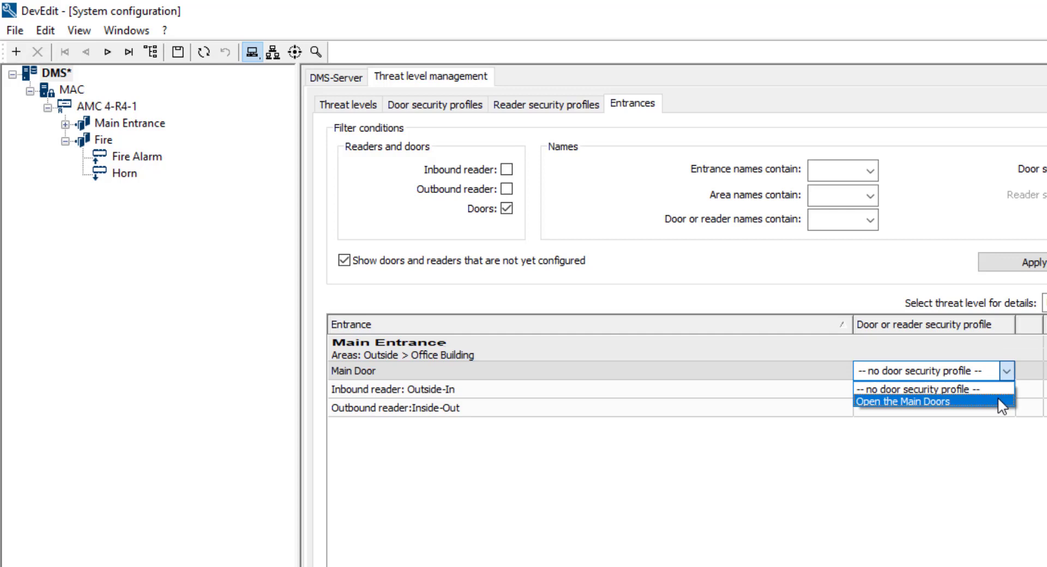
left_click(902, 401)
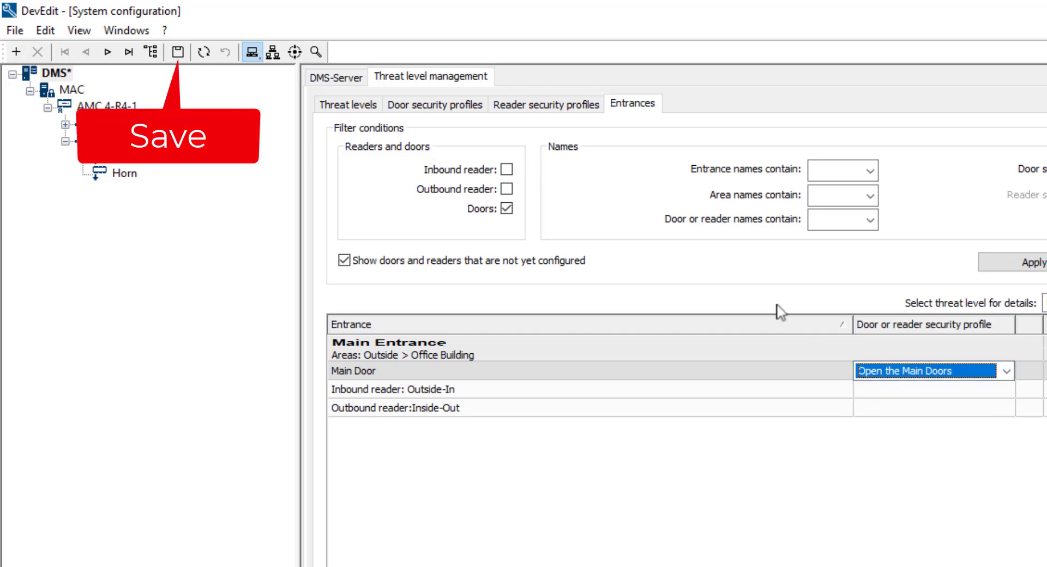
left_click(177, 52)
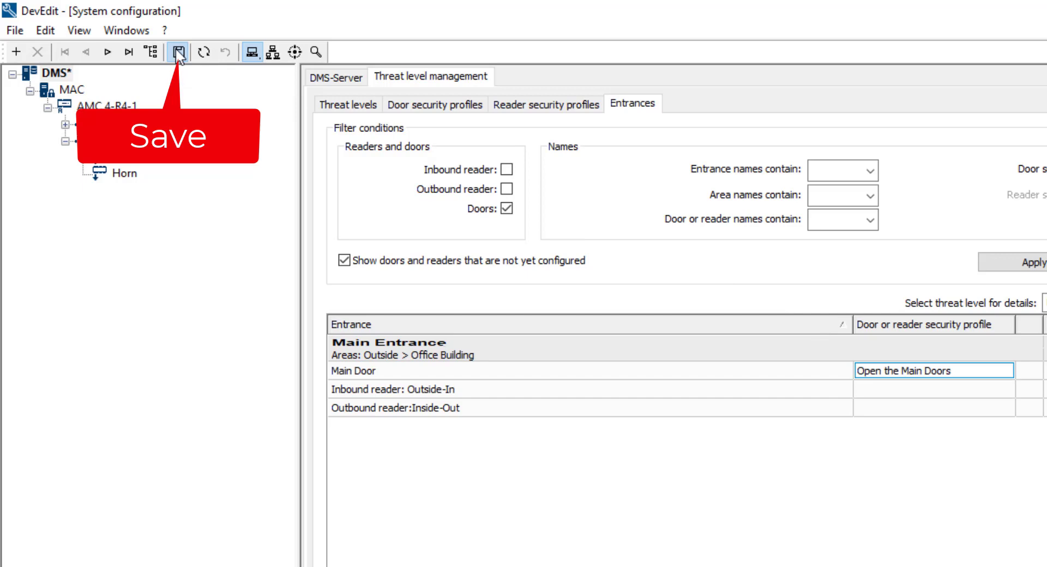
left_click(178, 52)
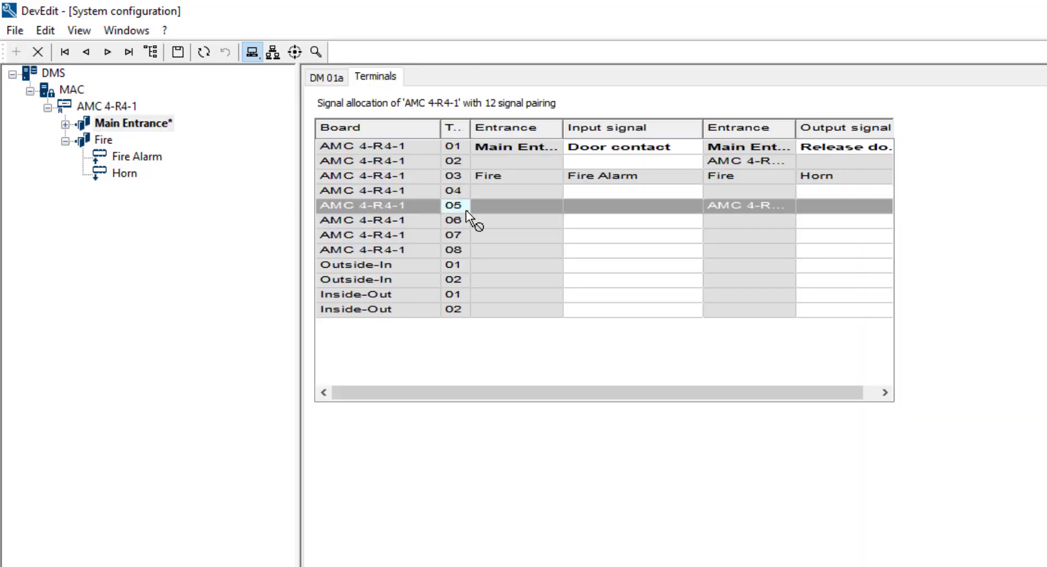
Step: Assign terminal 05 to Threat level: Evacuation and terminal 06 to Threat level: Deactivate, then save
left_click(631, 205)
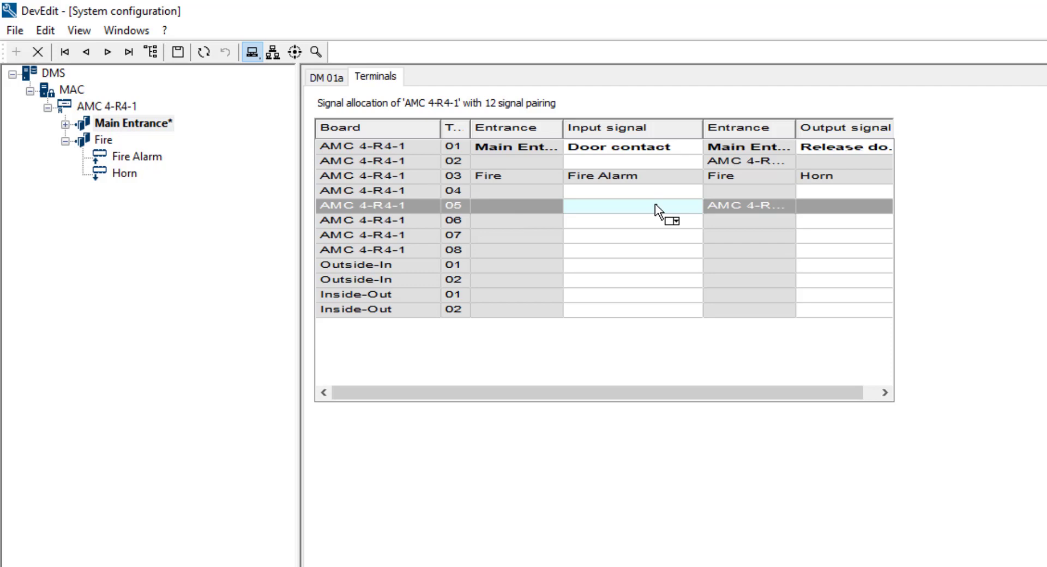
left_click(692, 205)
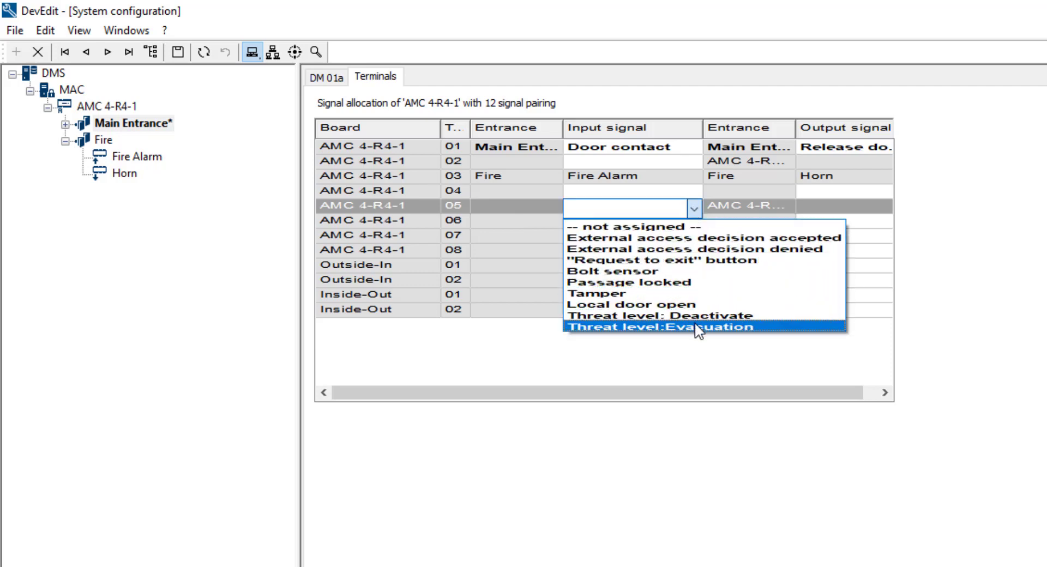
left_click(657, 327)
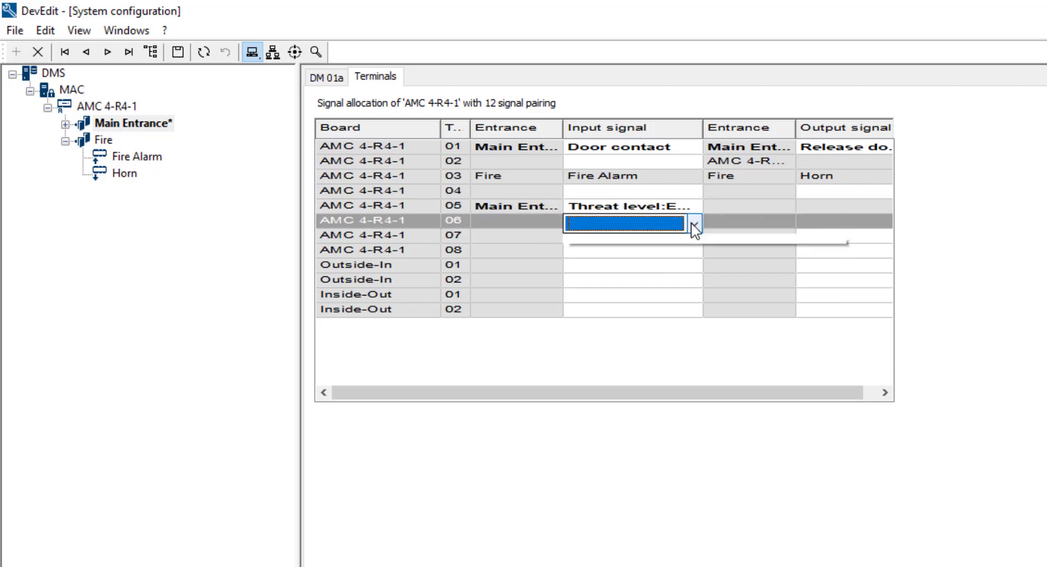
left_click(694, 225)
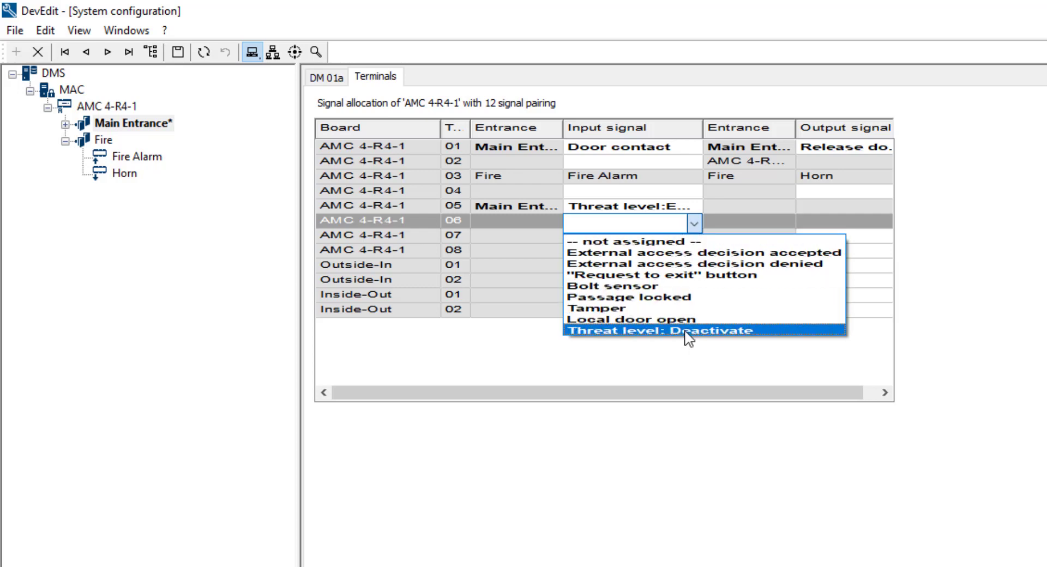
left_click(661, 330)
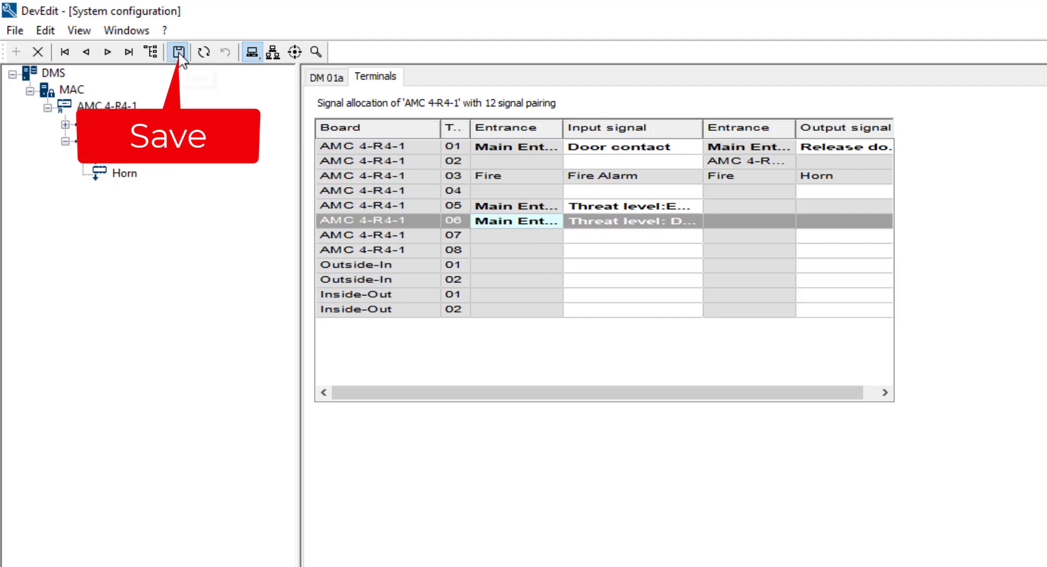
left_click(177, 52)
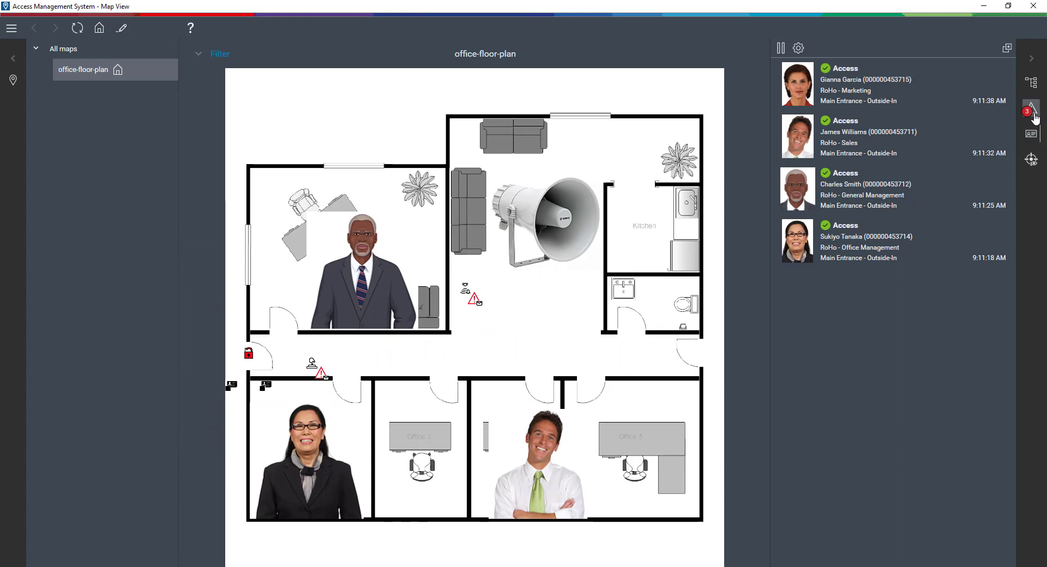
Step: Mark the Evacuation threat level alarm Done and accept the Fire Alarm DIP/DOP alarm
left_click(1030, 108)
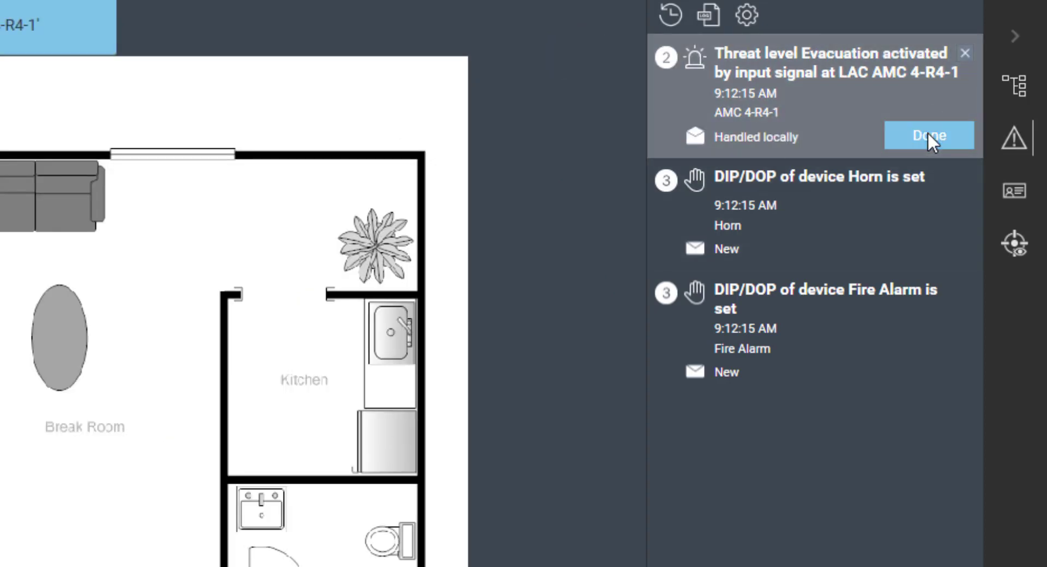
left_click(928, 136)
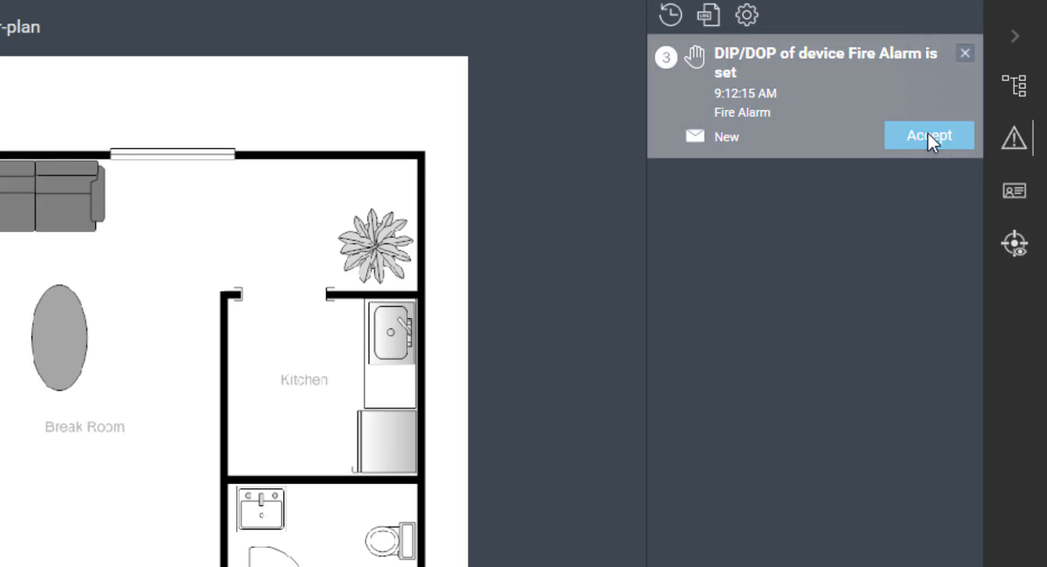
left_click(929, 135)
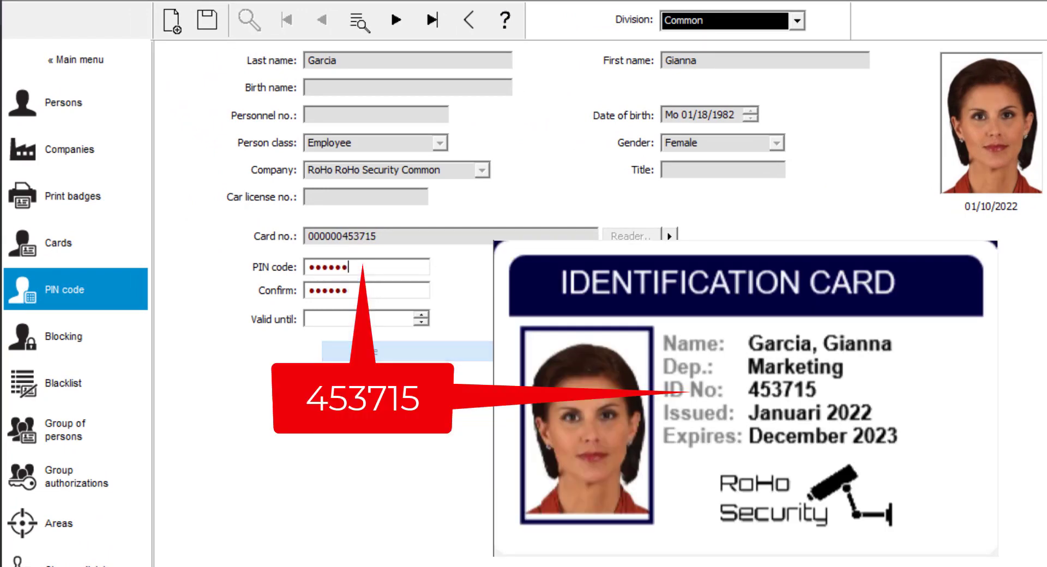
Step: Bring up the context menu on the Main Entrance's Outside-In reader in DevEdit
right_click(361, 290)
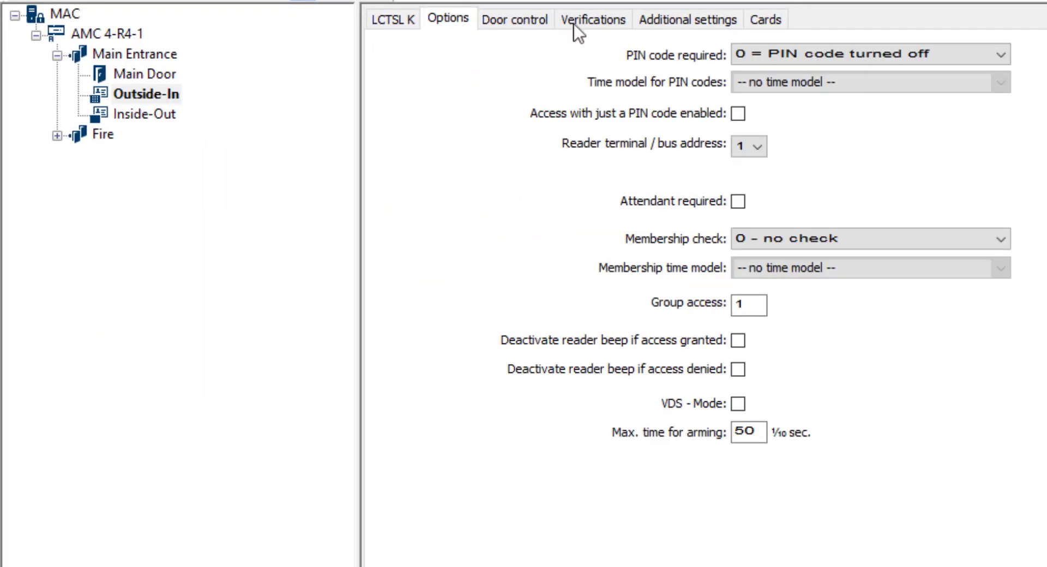
Step: Set PIN code required to 1 = PIN code turned on for the Outside-In reader and save
left_click(868, 54)
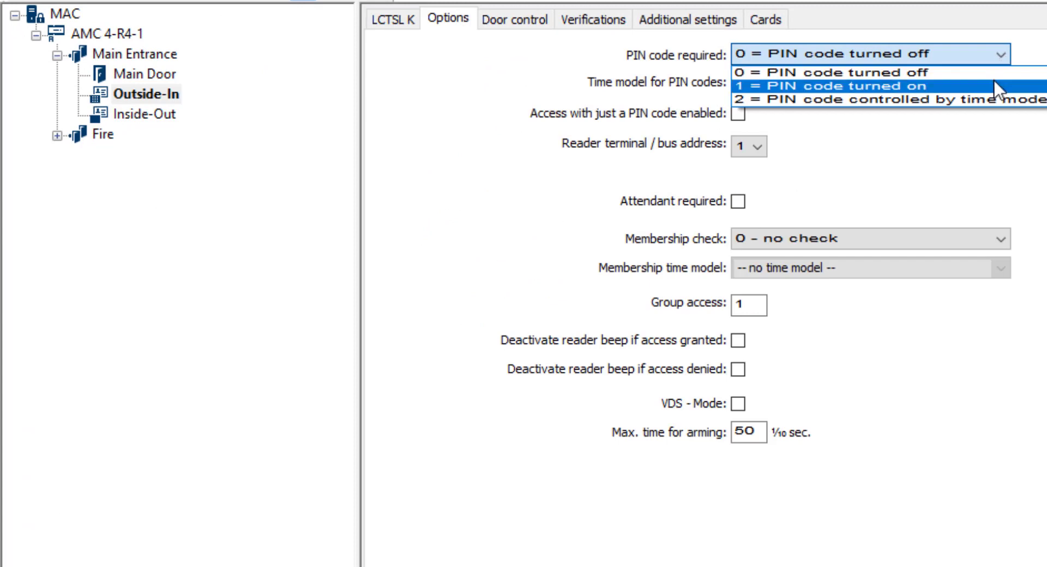
left_click(828, 85)
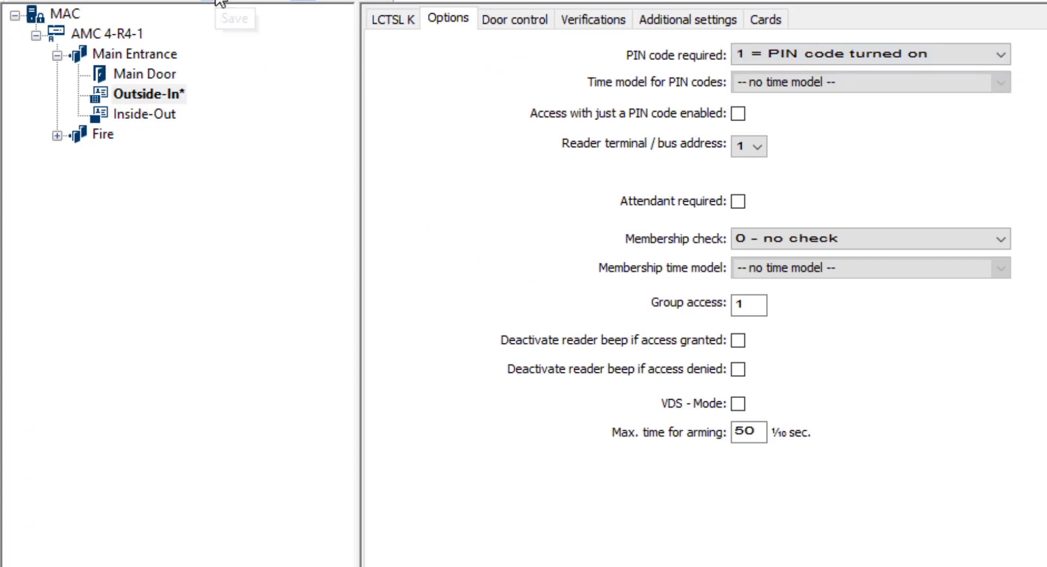
left_click(236, 18)
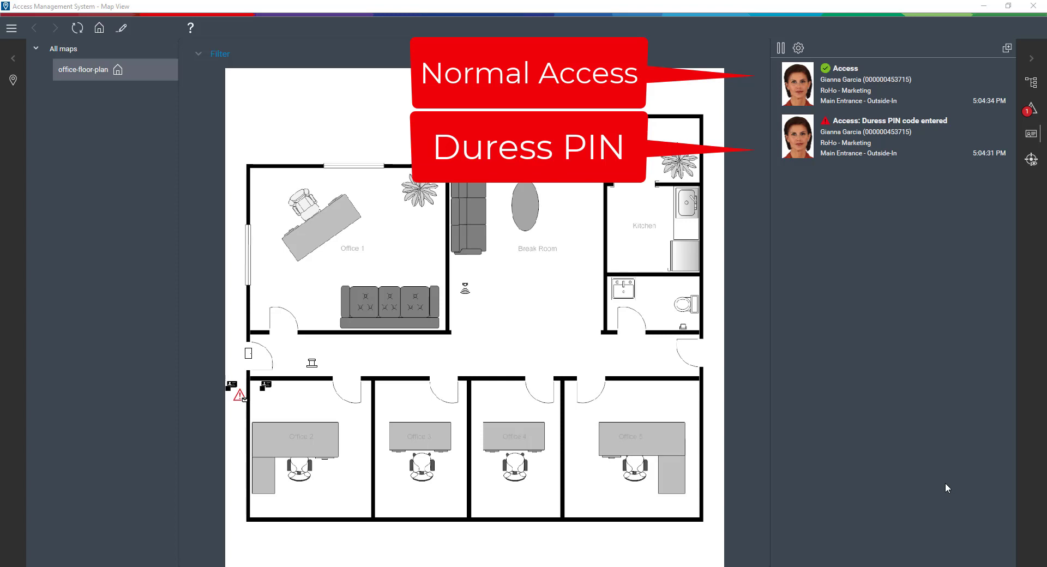
mouse_move(1034, 113)
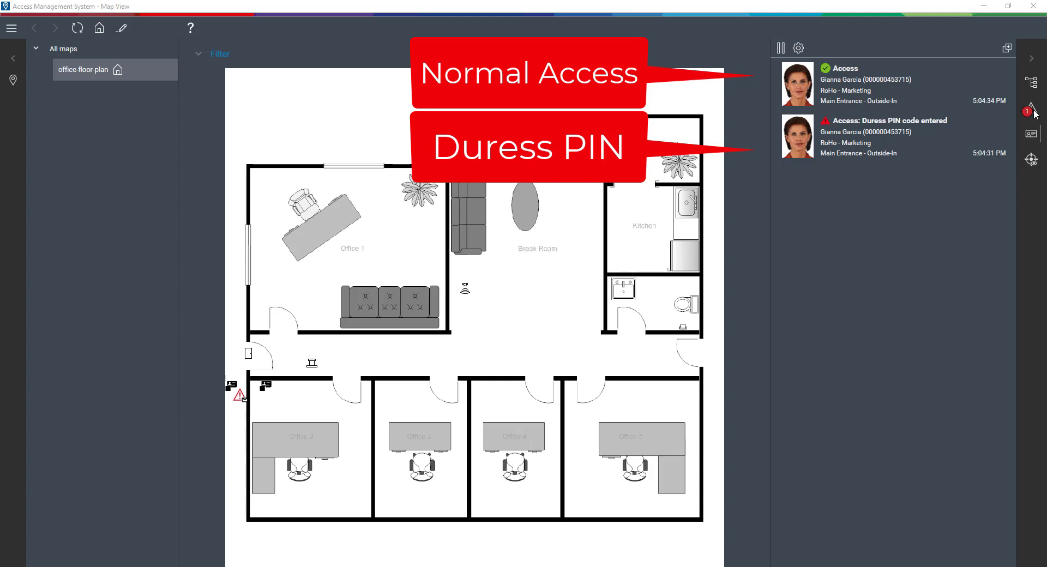